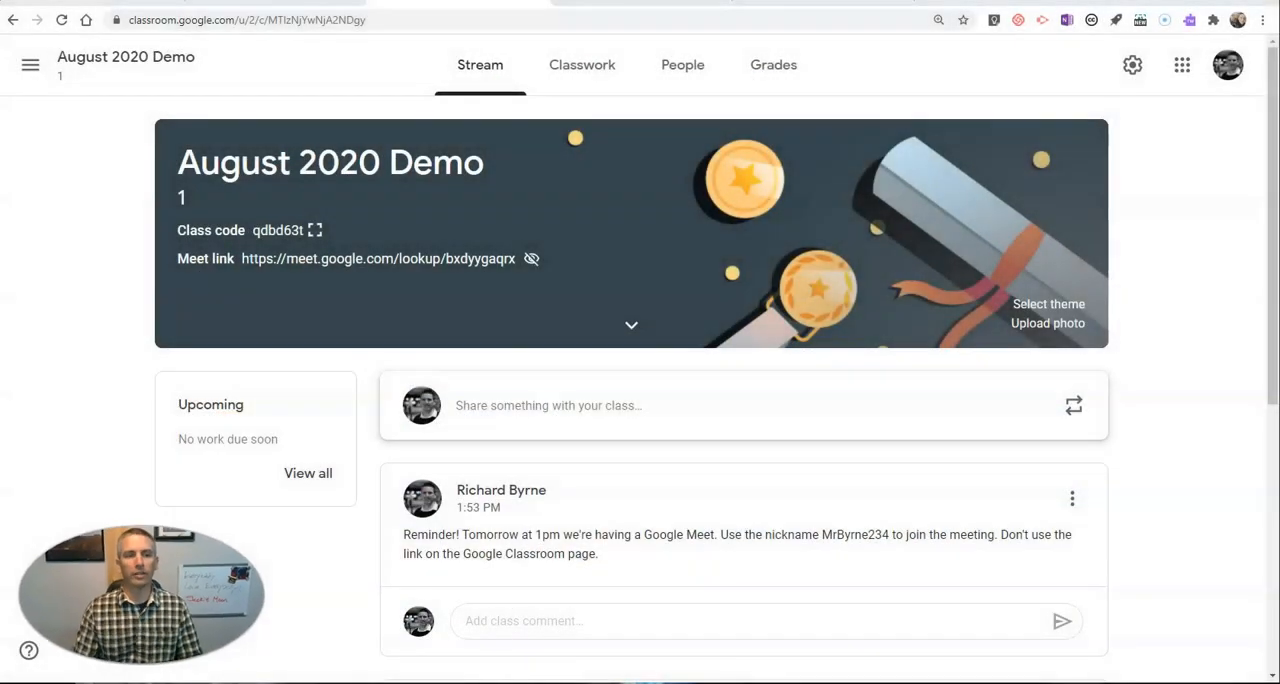
pyautogui.moveTo(120, 88)
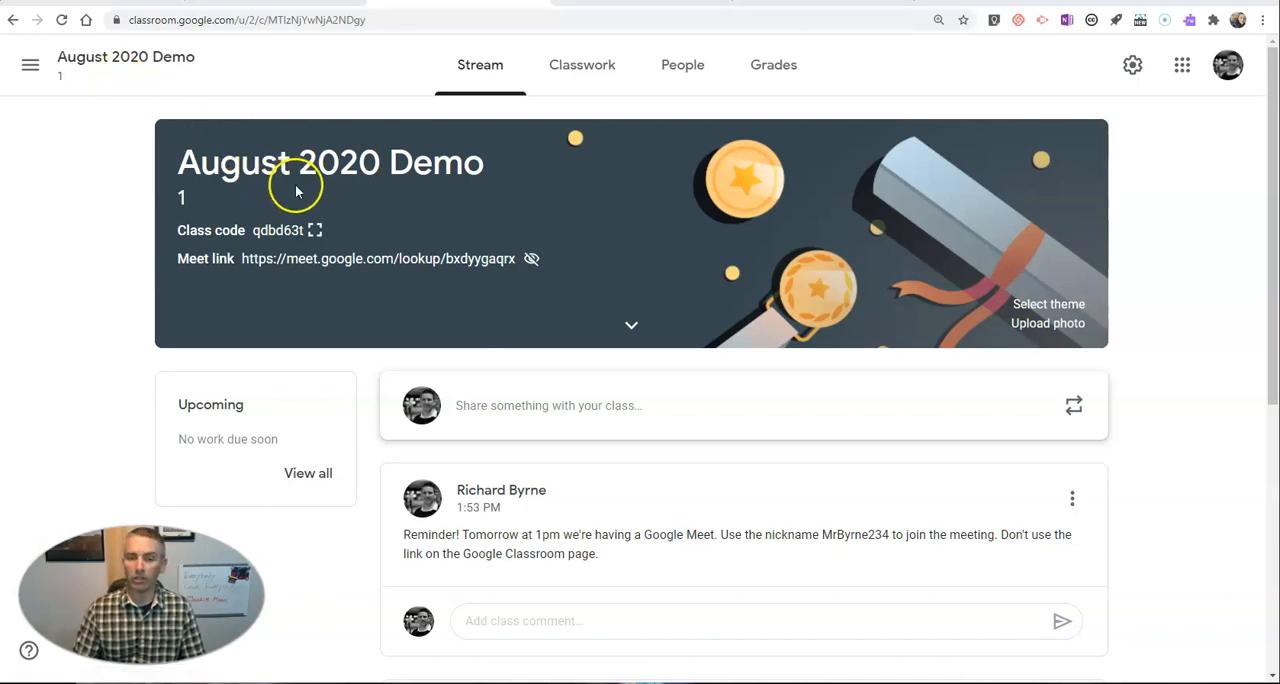
pyautogui.moveTo(684, 64)
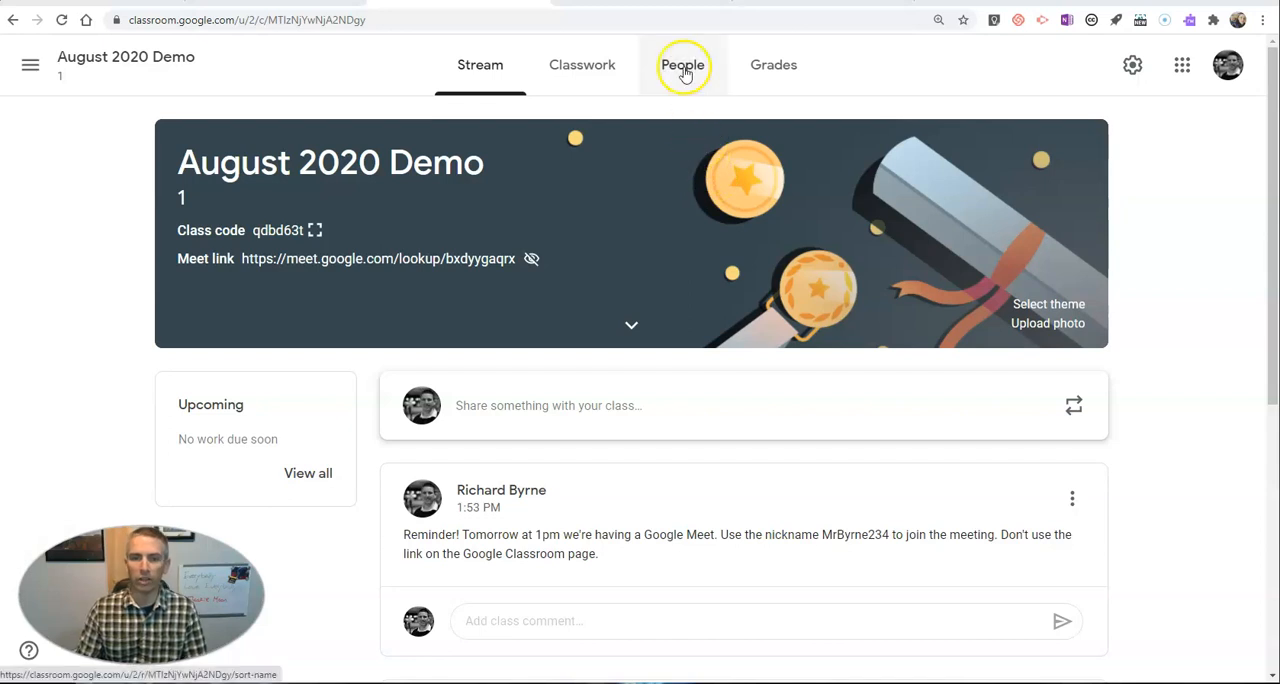
# - Show the People roster of the August 2020 Demo class
pyautogui.click(684, 64)
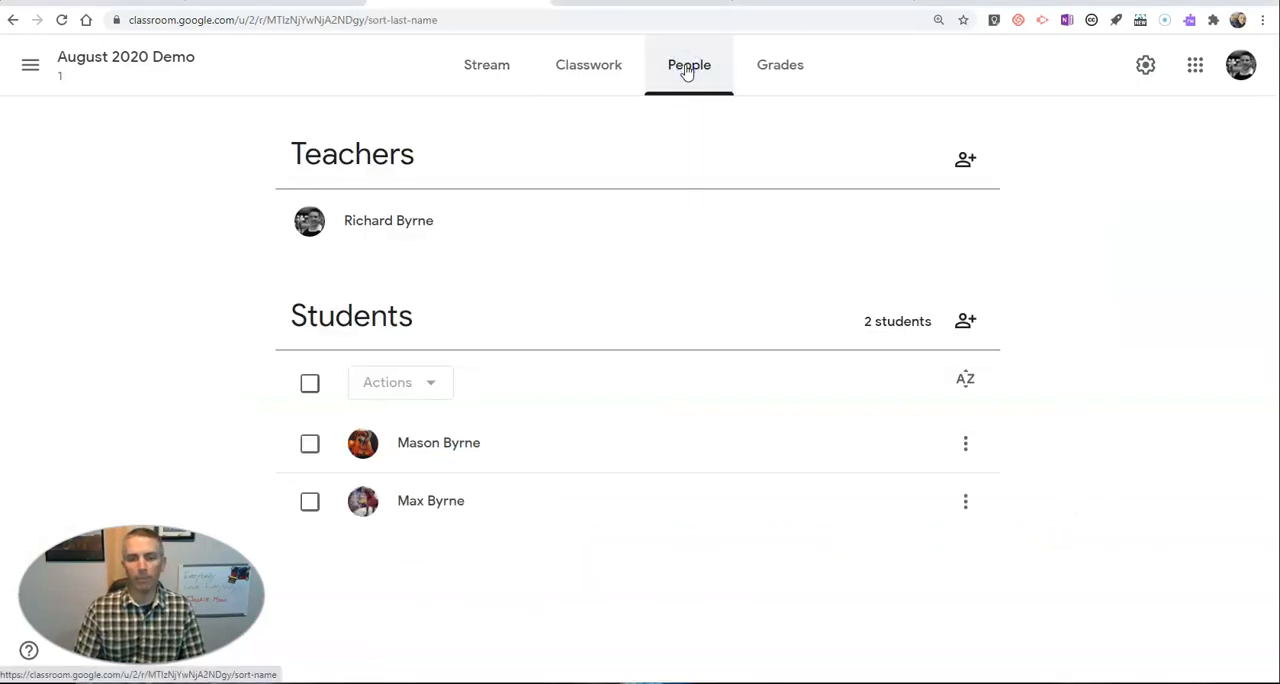
pyautogui.moveTo(706, 400)
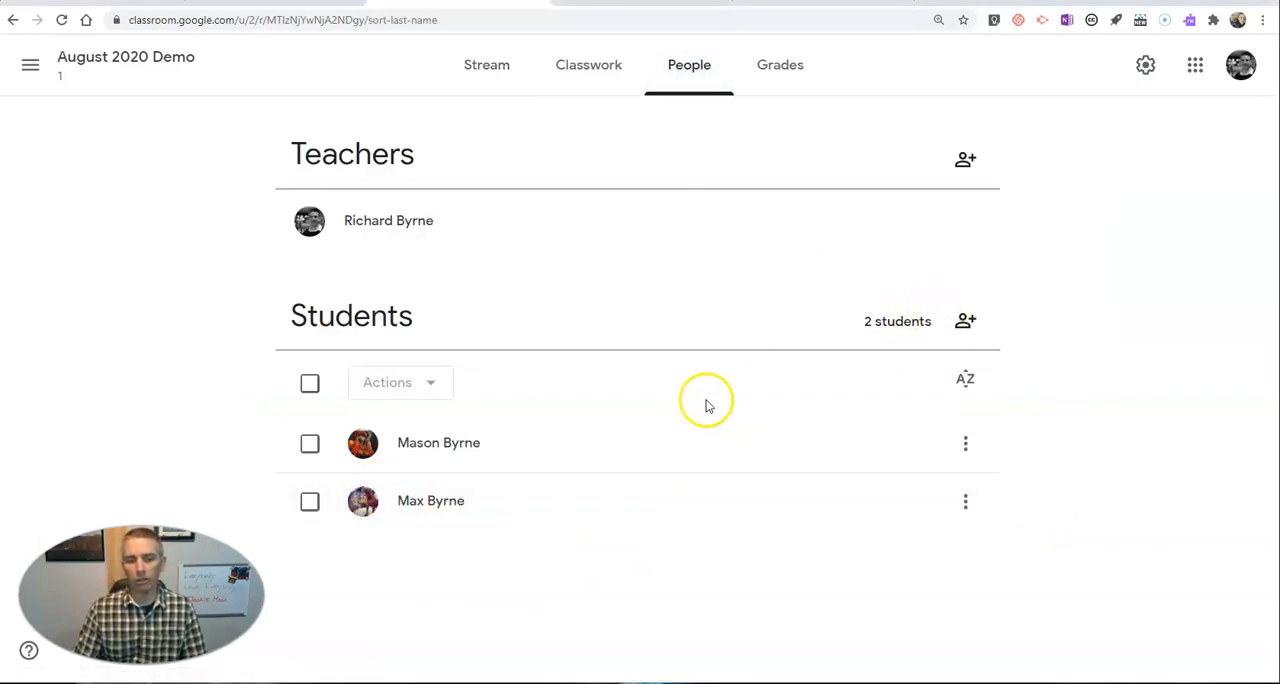
pyautogui.moveTo(966, 320)
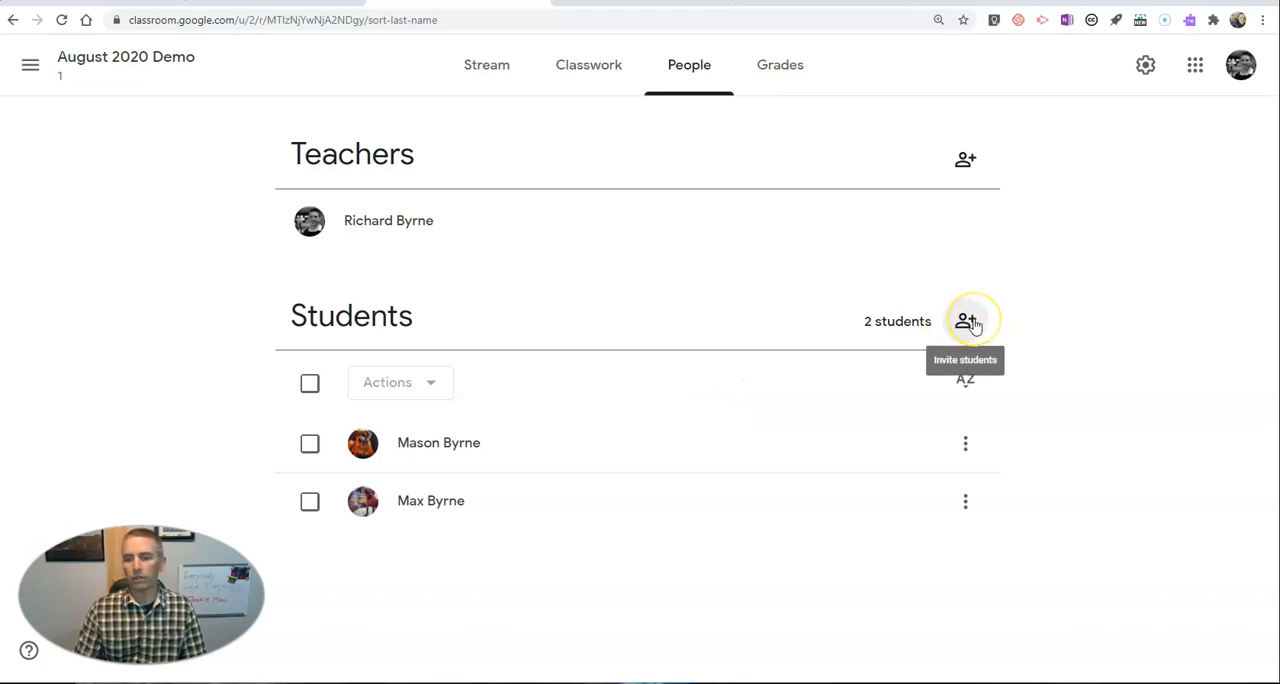
pyautogui.click(964, 320)
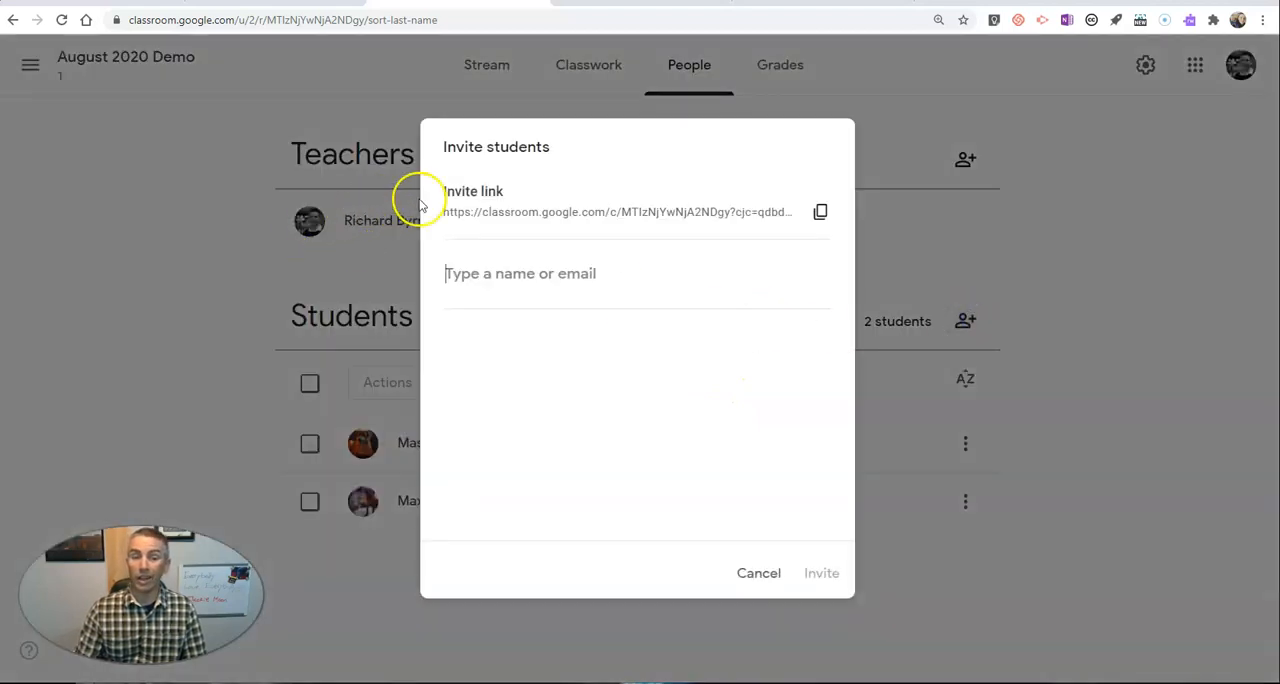
pyautogui.click(820, 212)
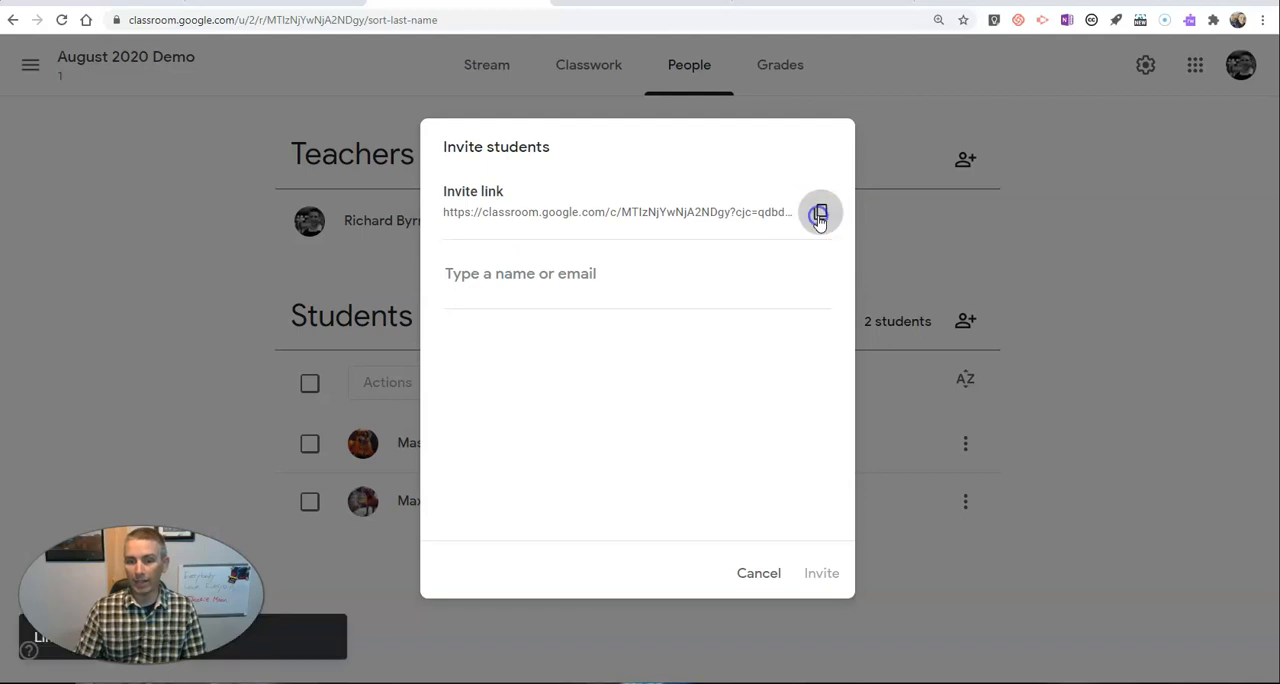
pyautogui.click(820, 214)
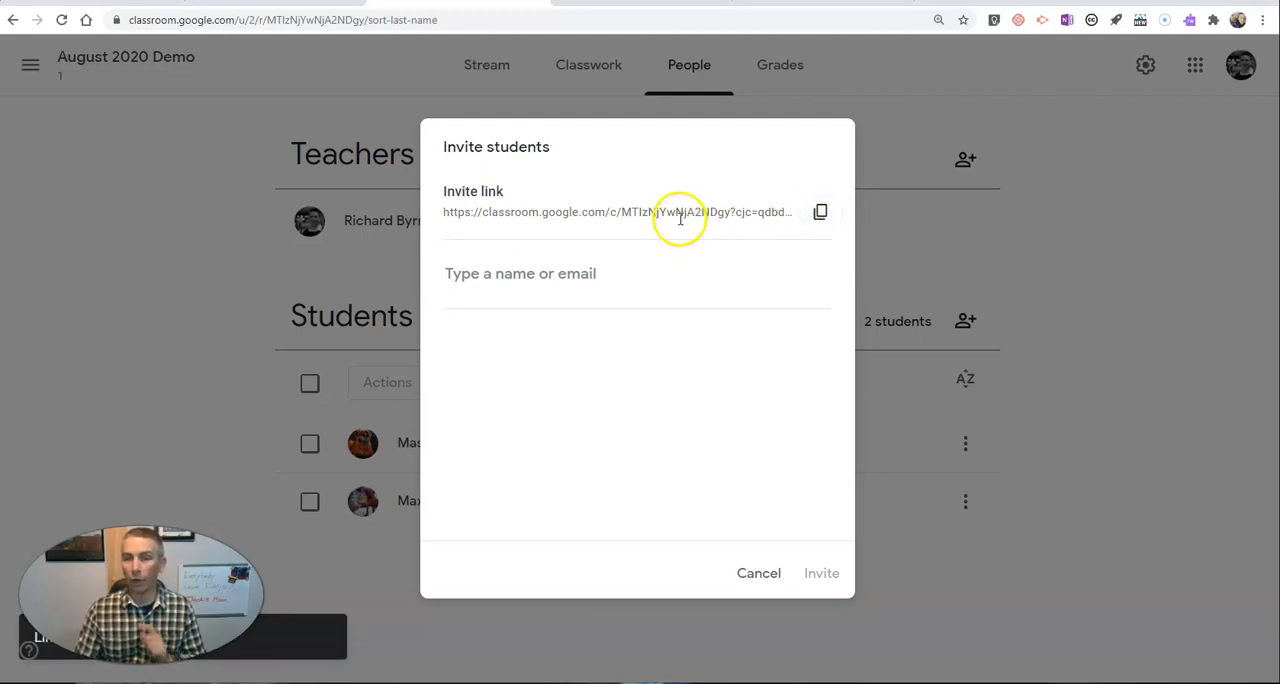
pyautogui.moveTo(584, 250)
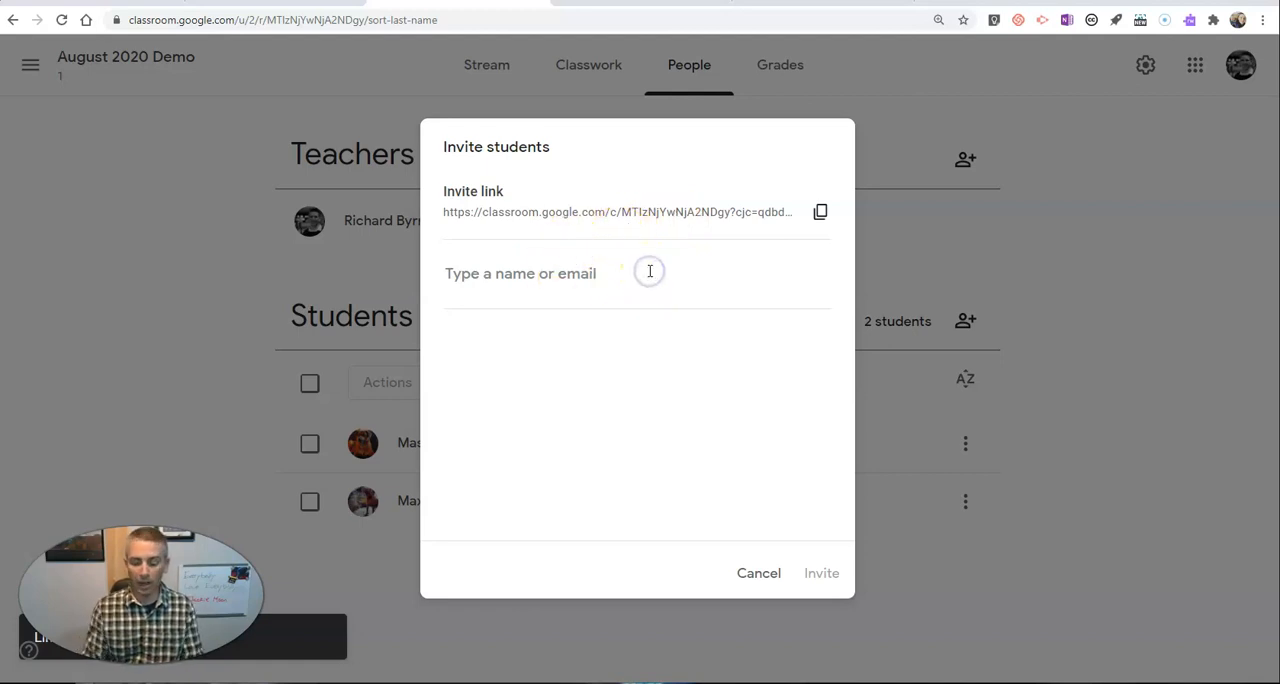
pyautogui.write('morrison')
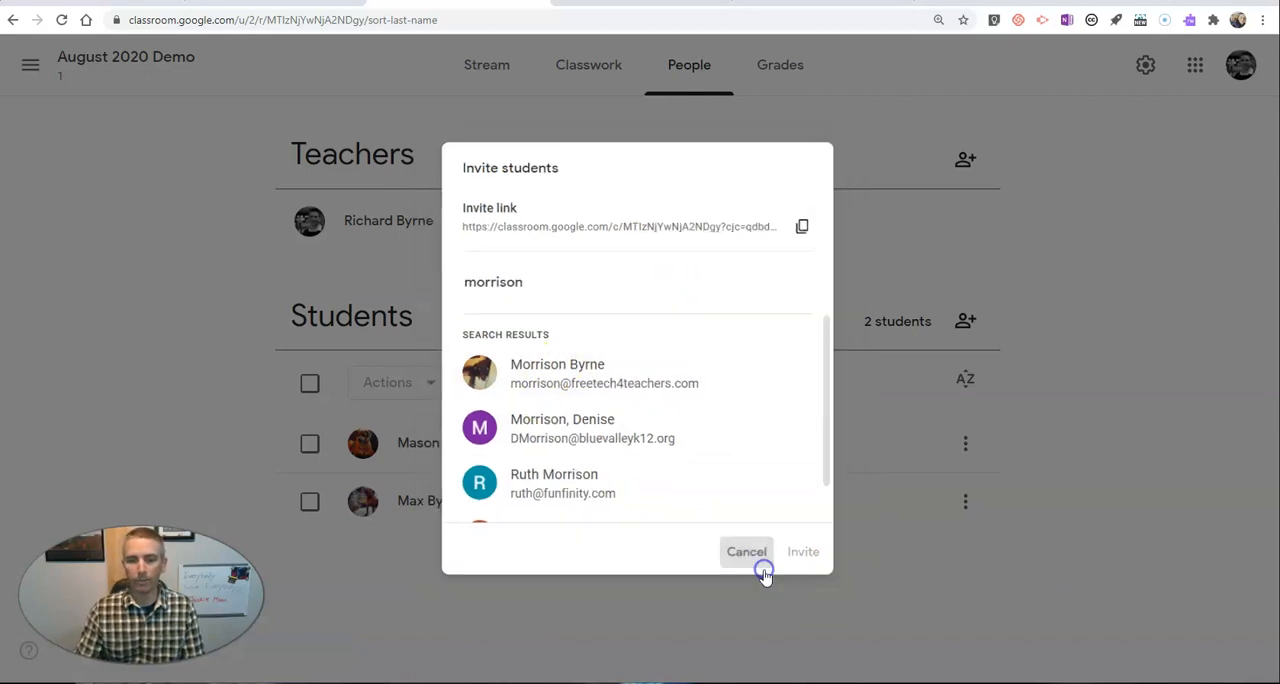
pyautogui.click(746, 552)
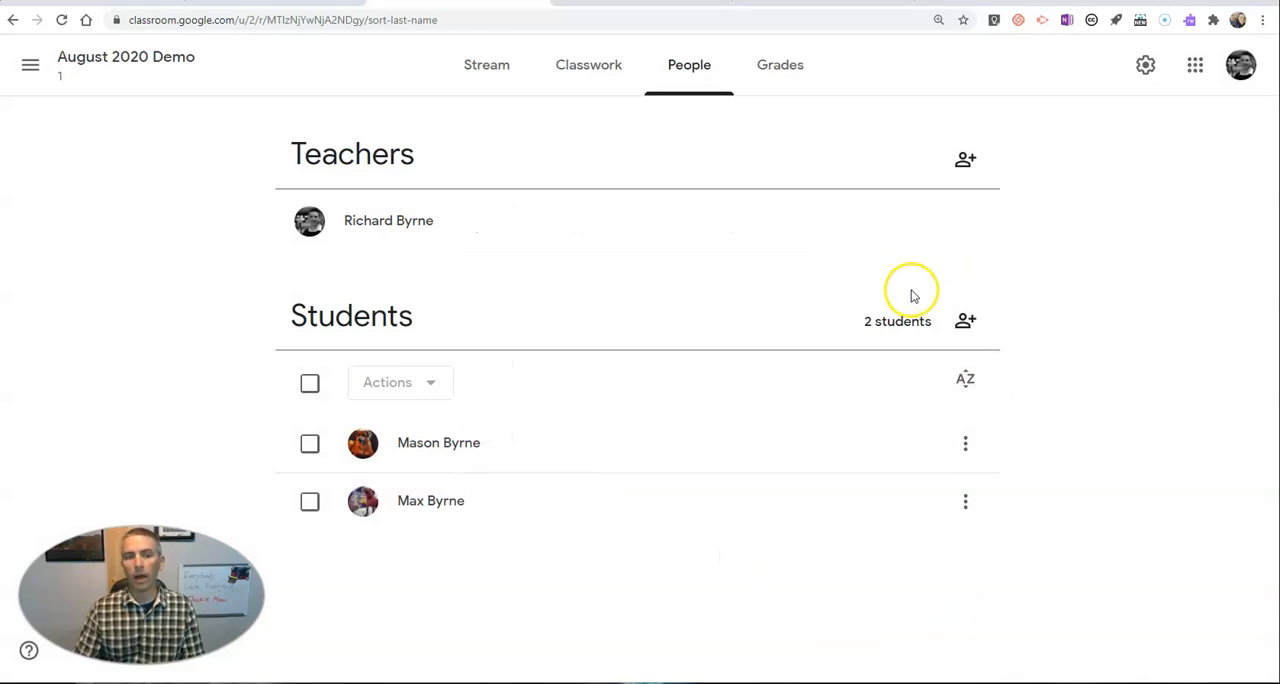
pyautogui.click(1144, 64)
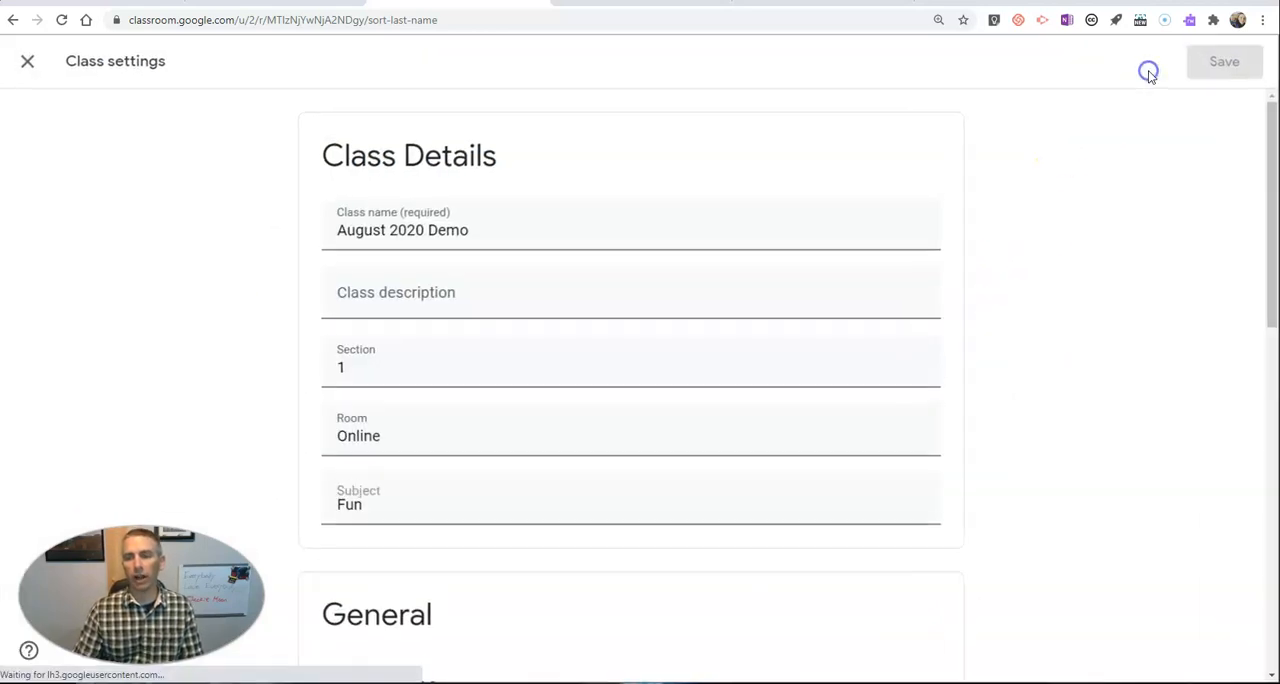
pyautogui.scroll(-3)
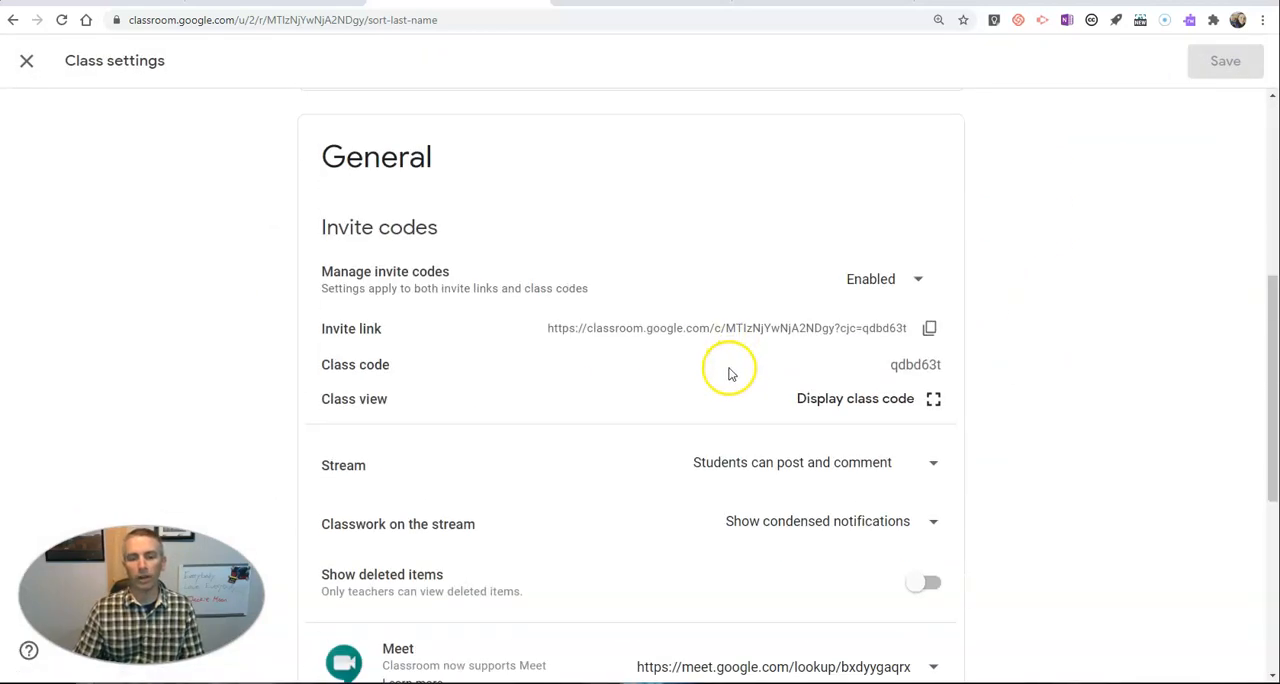
pyautogui.moveTo(850, 248)
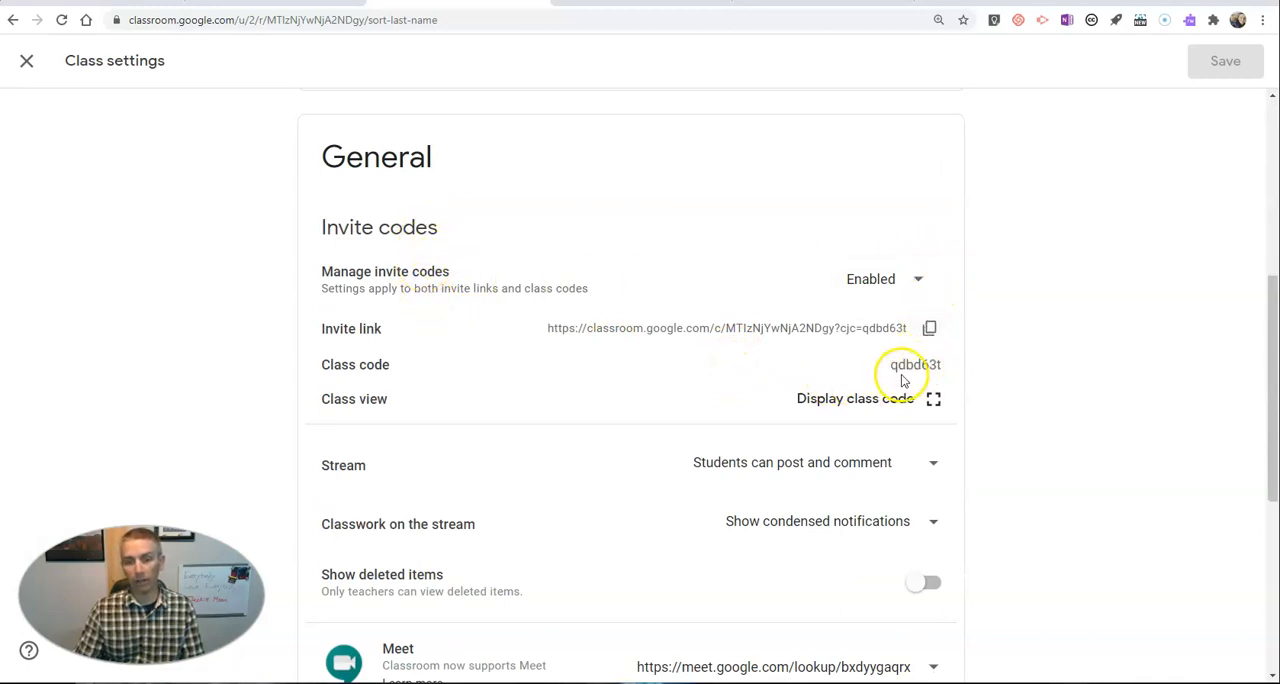
pyautogui.click(932, 398)
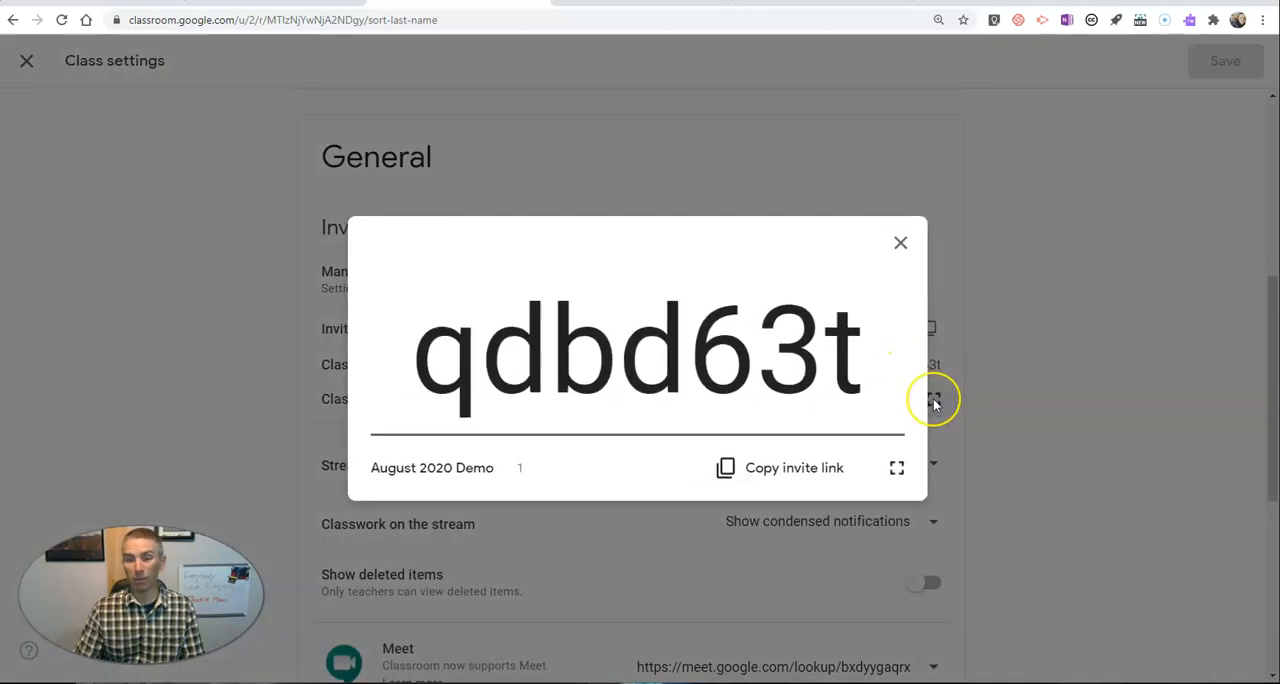
pyautogui.moveTo(932, 400)
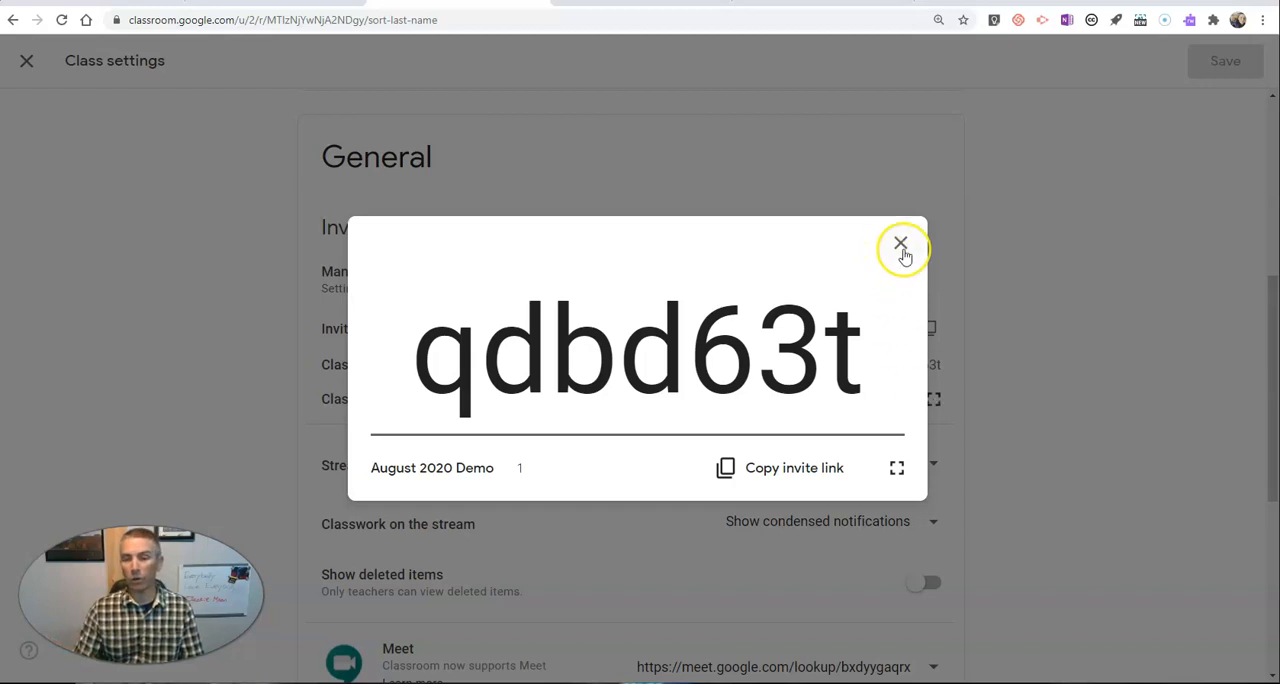
pyautogui.click(900, 244)
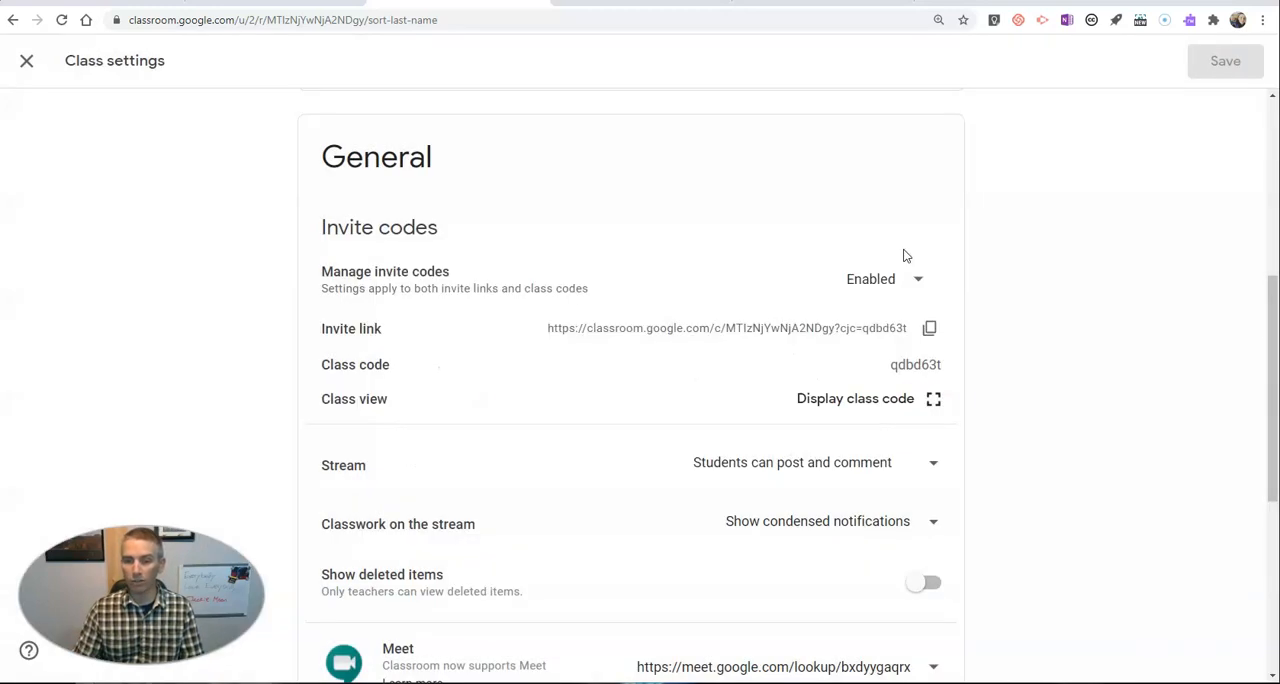
pyautogui.moveTo(924, 380)
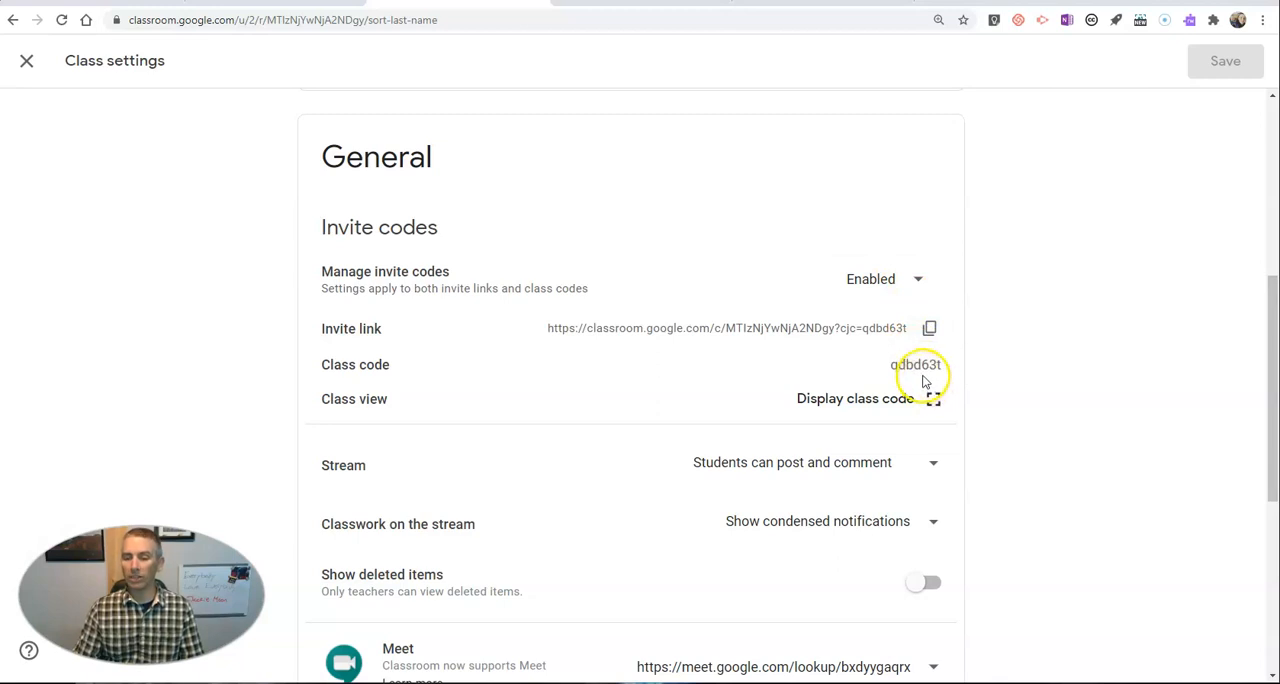
pyautogui.moveTo(920, 280)
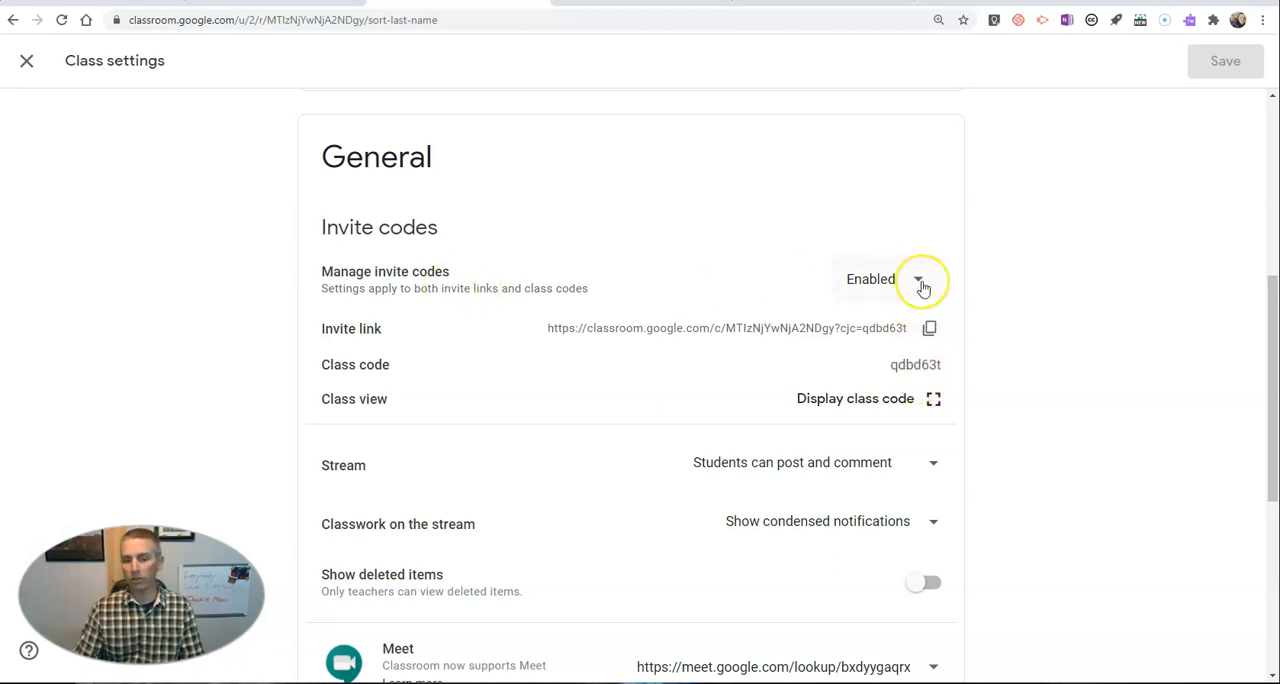
# - Leave Manage invite codes on Enabled and copy the class invite link
pyautogui.click(918, 280)
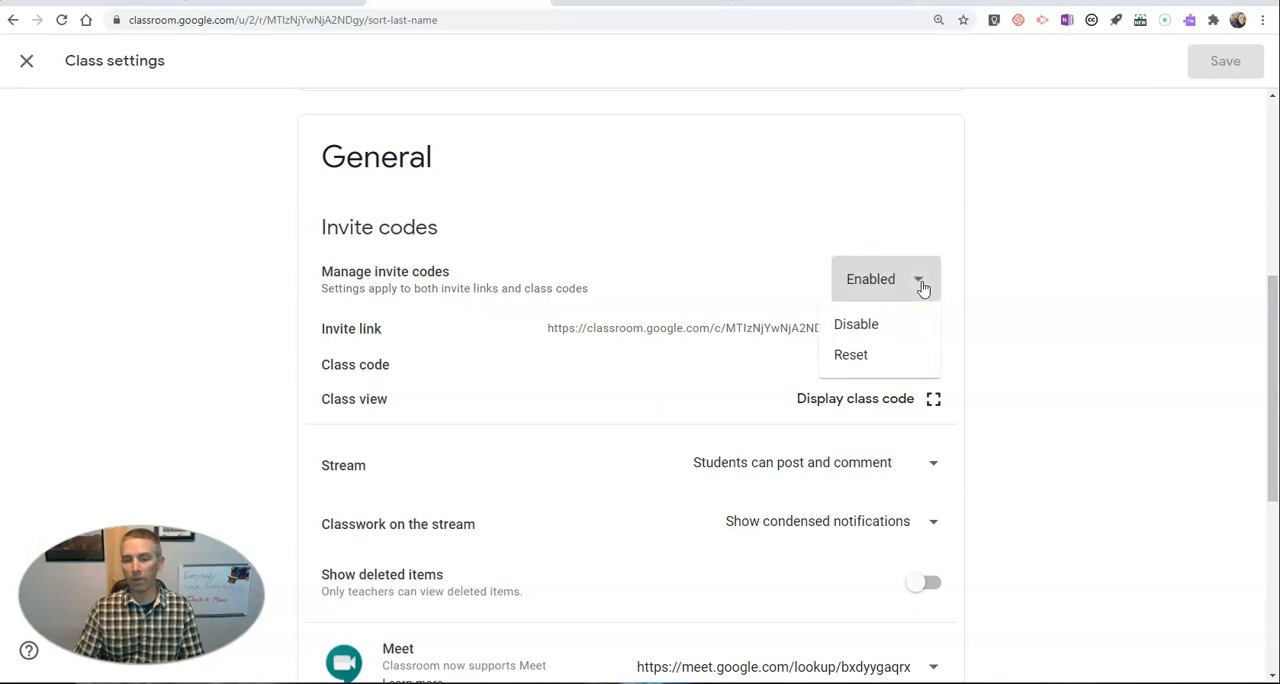
pyautogui.click(850, 354)
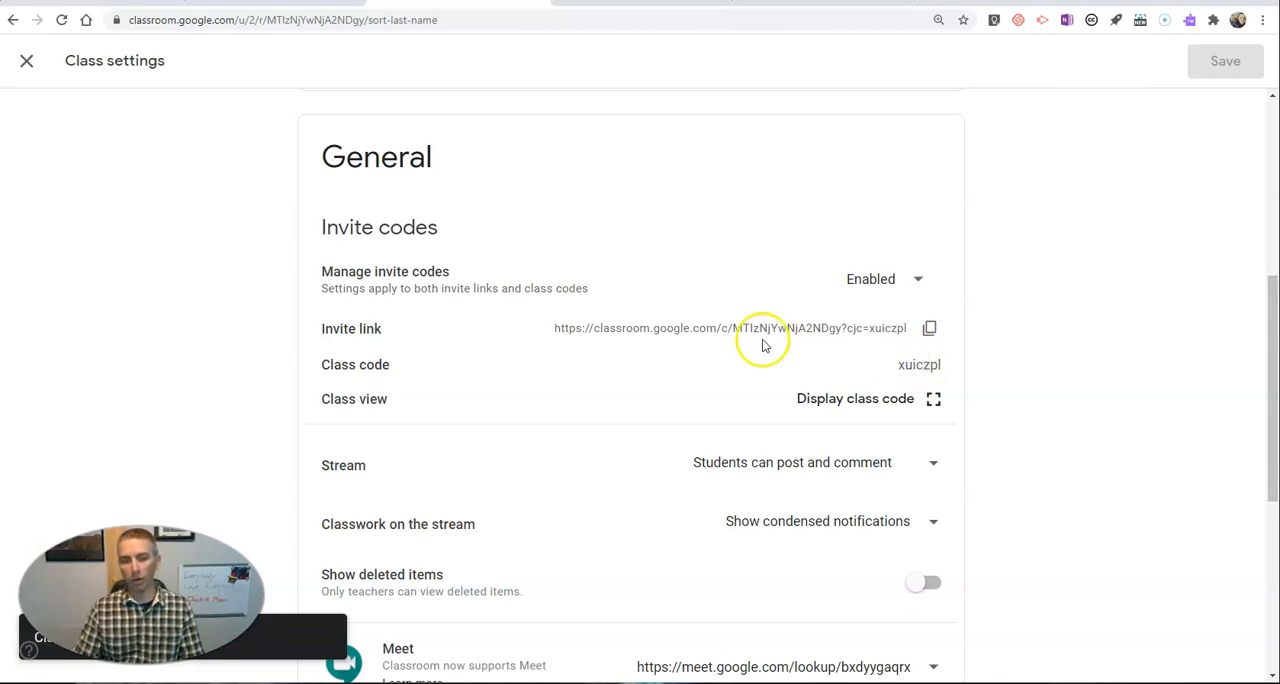
pyautogui.moveTo(400, 330)
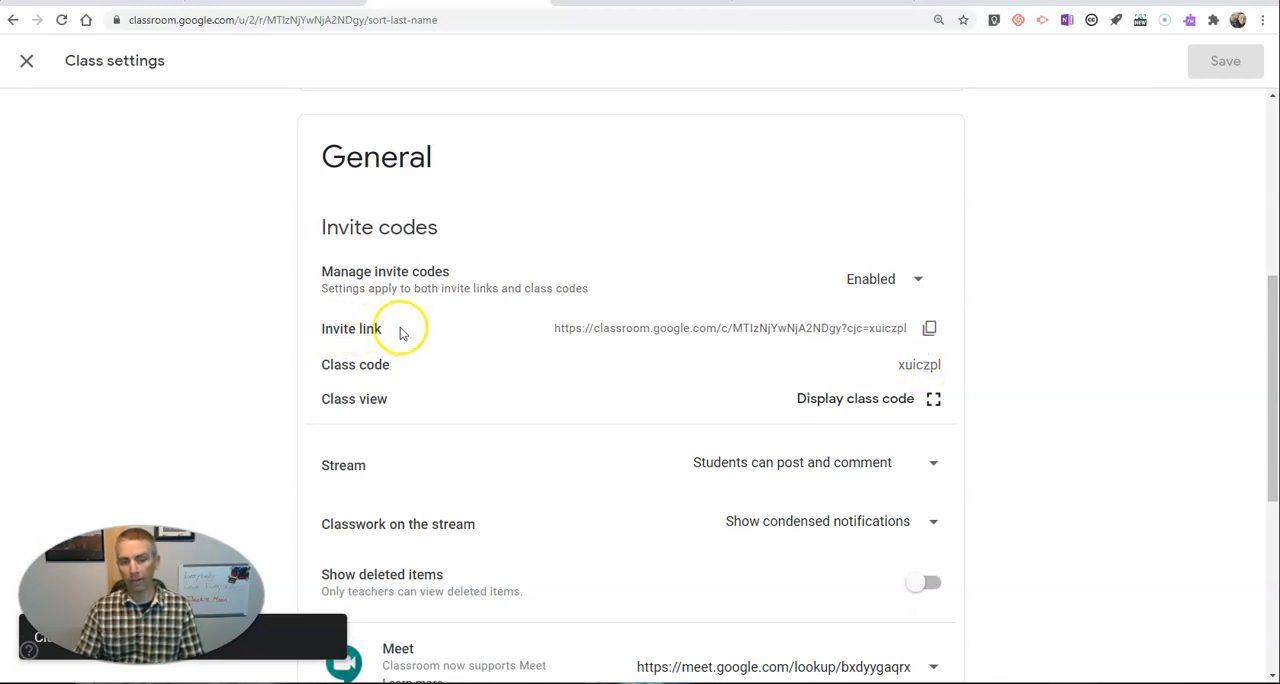
pyautogui.moveTo(928, 328)
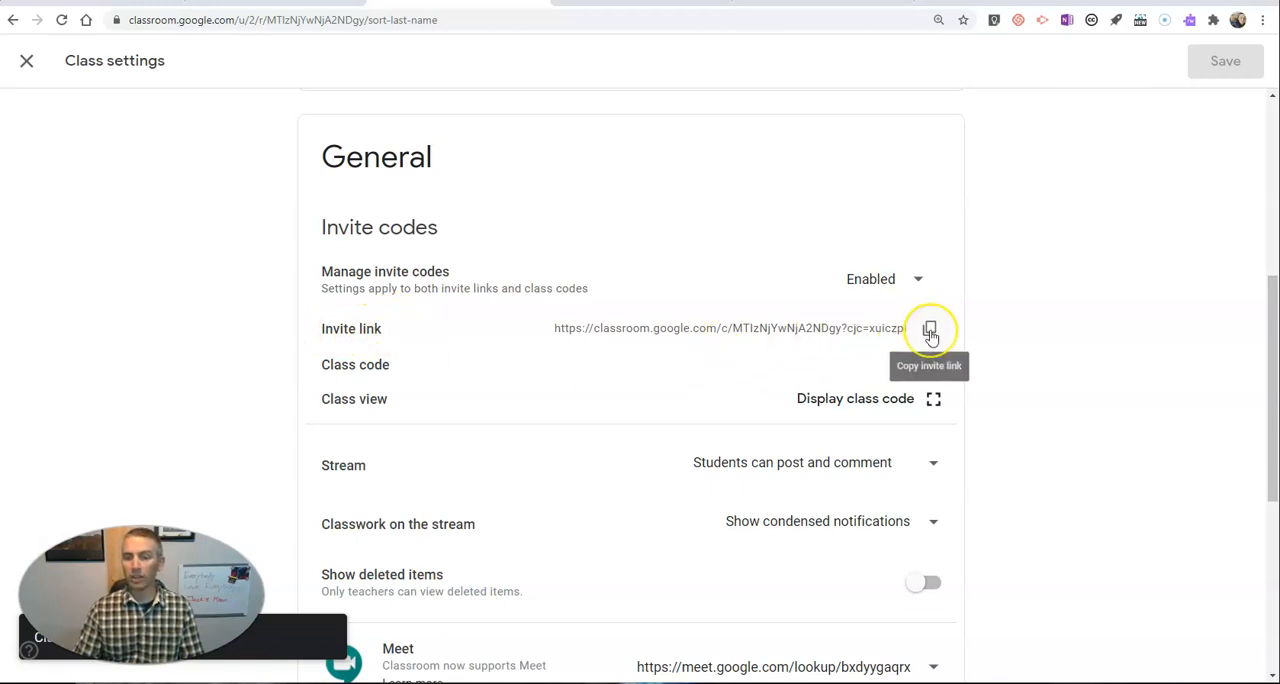
pyautogui.moveTo(928, 330)
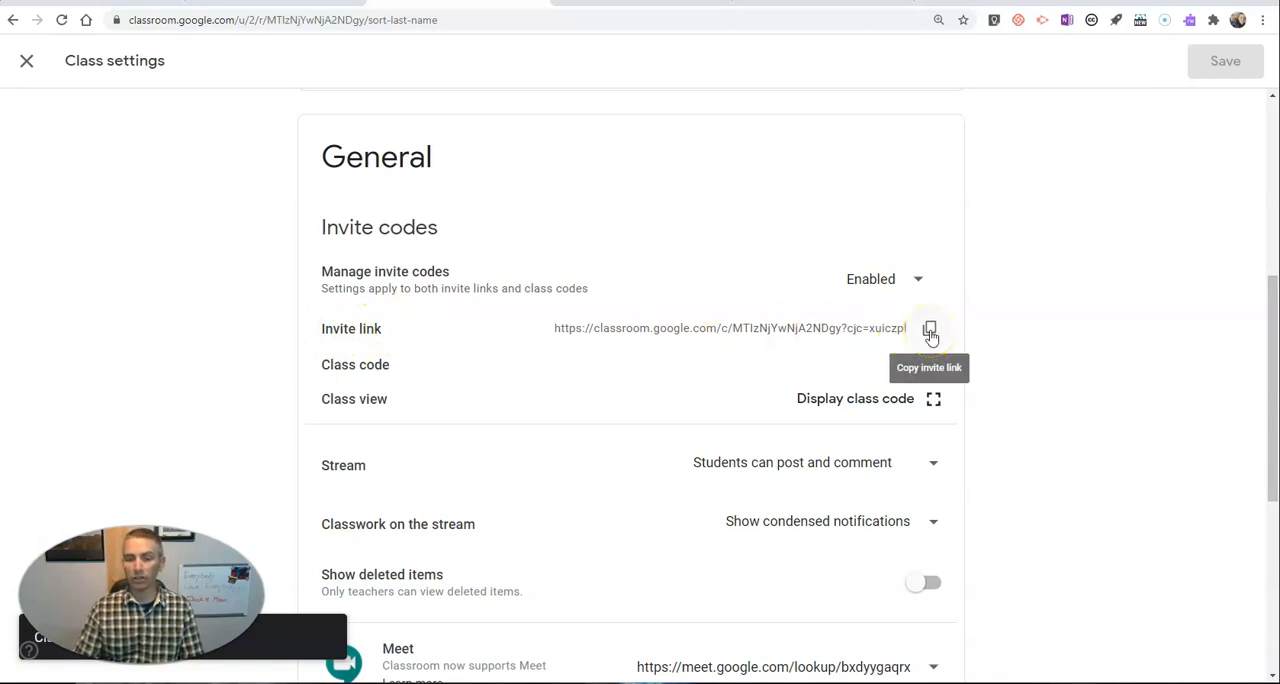
pyautogui.click(928, 328)
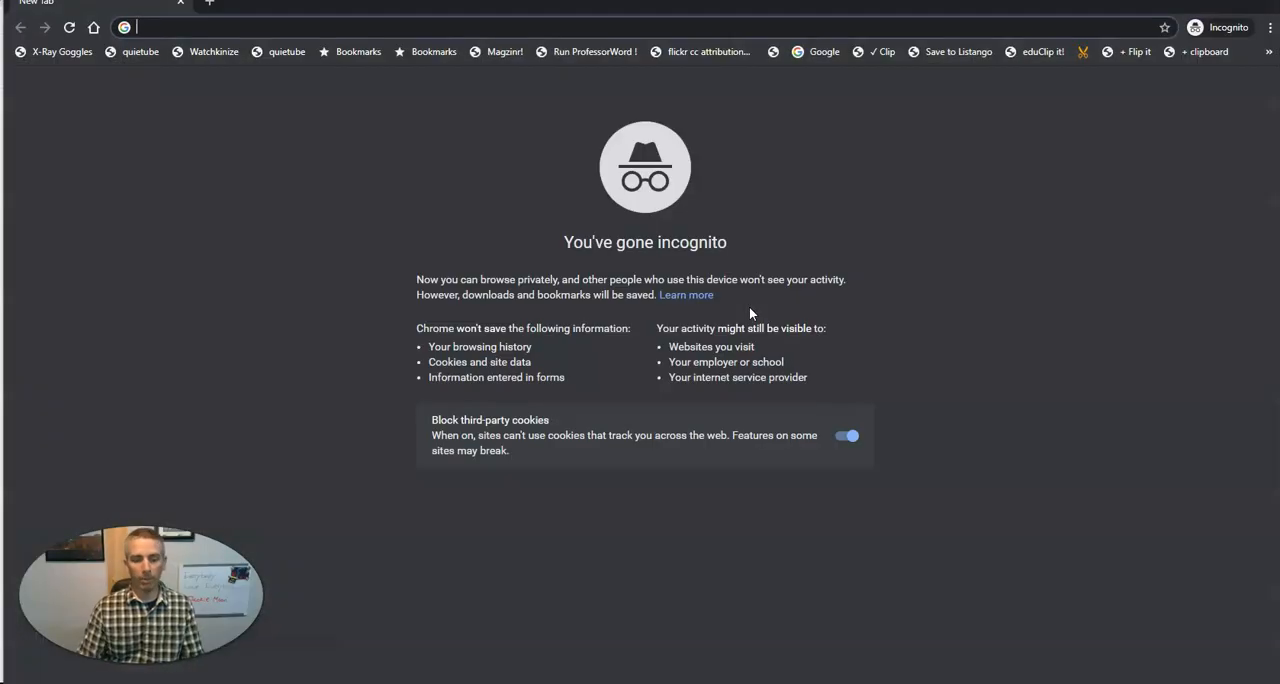
# - Reach the Google Classroom sign-in page from the Google for Education page
pyautogui.write('ca')
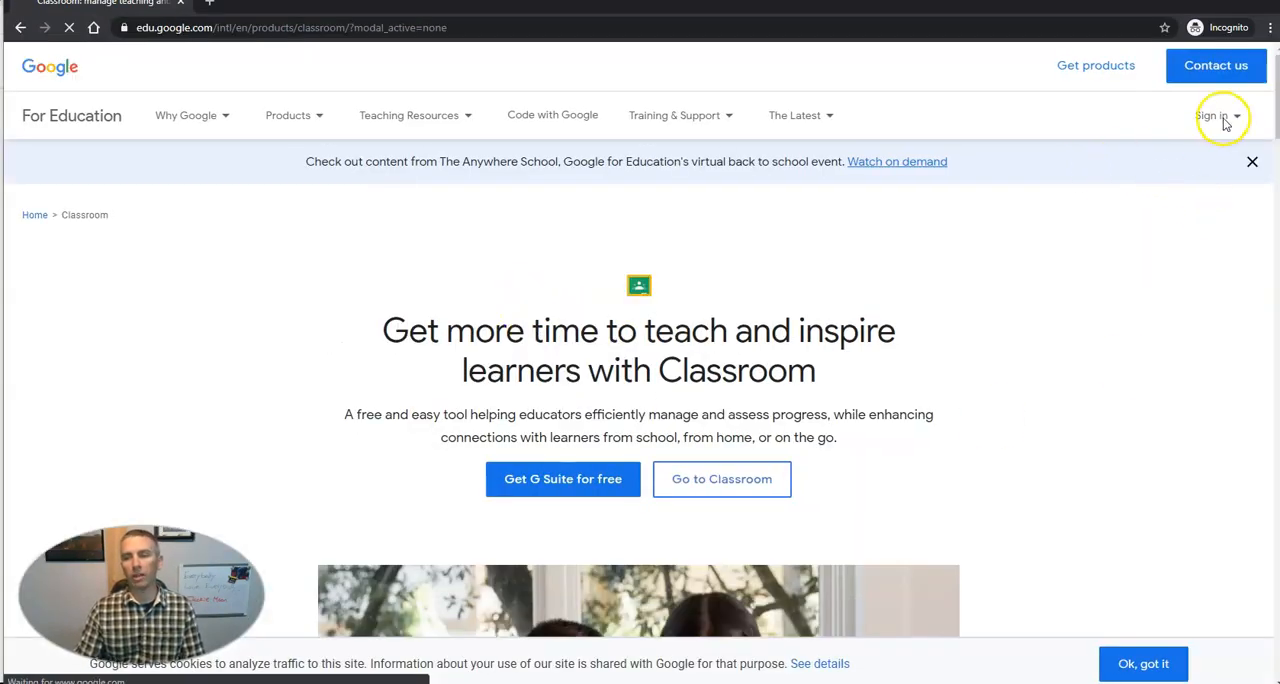
pyautogui.click(1212, 116)
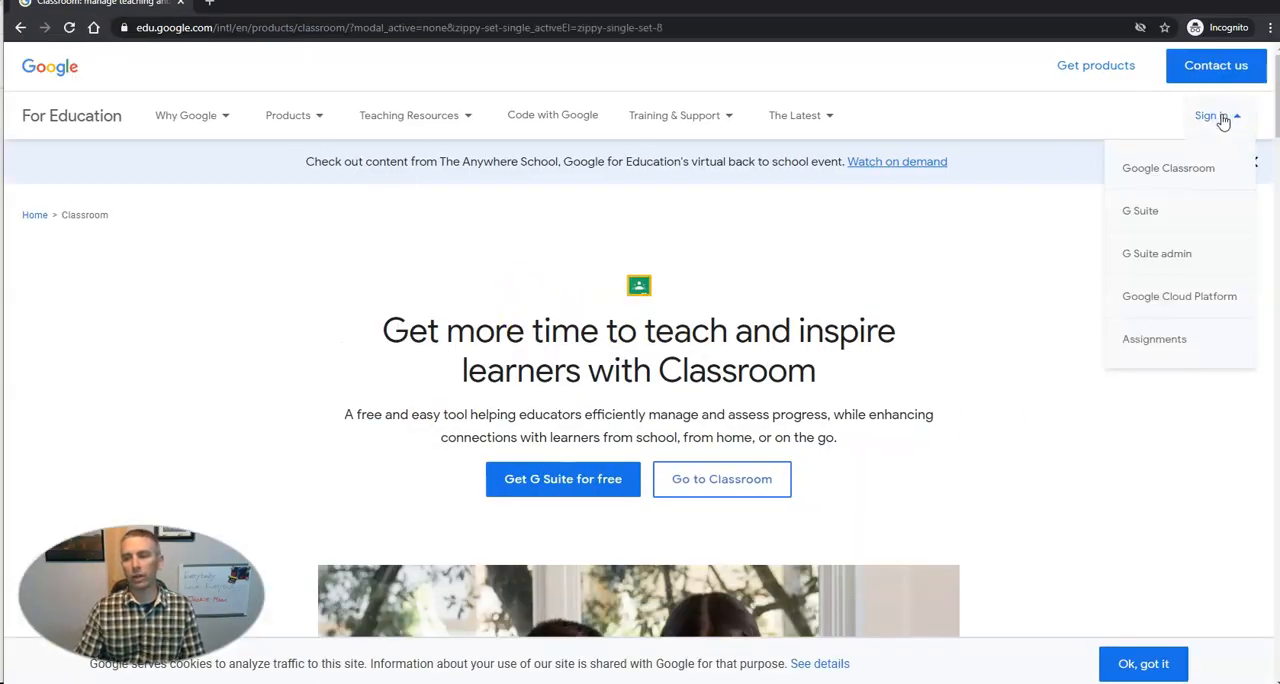
pyautogui.click(1168, 168)
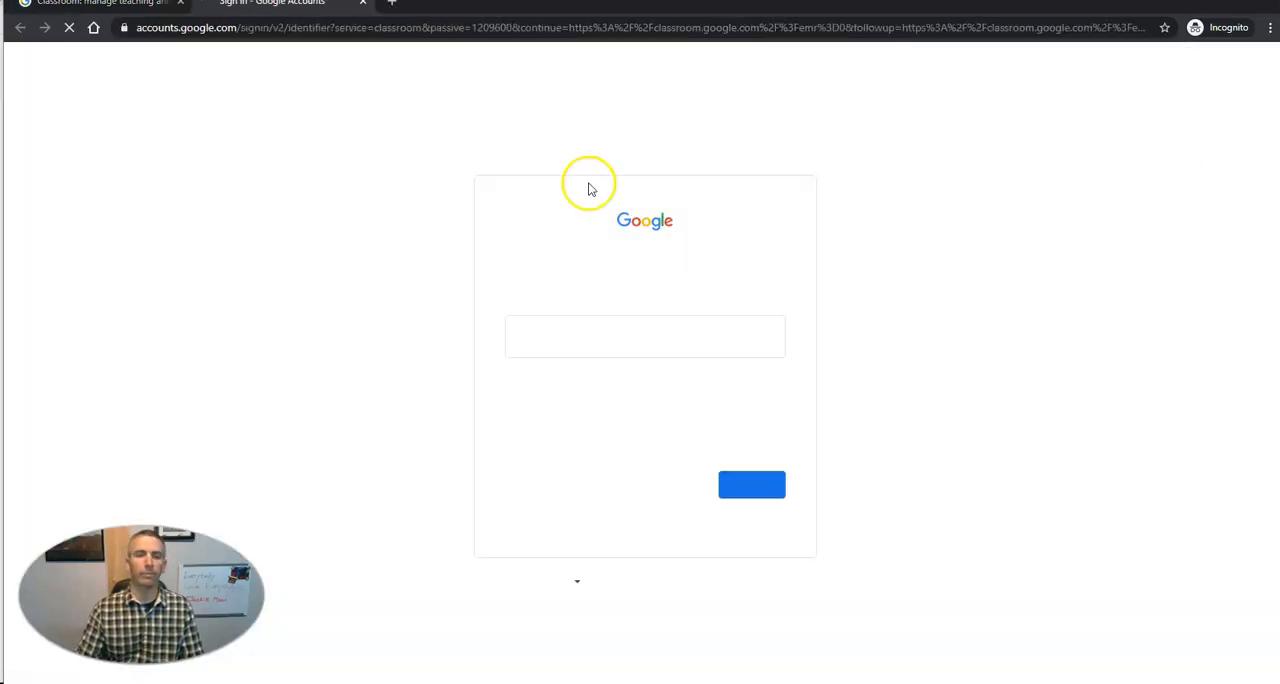
# - Sign in with the second account's saved email and password
pyautogui.write('mor')
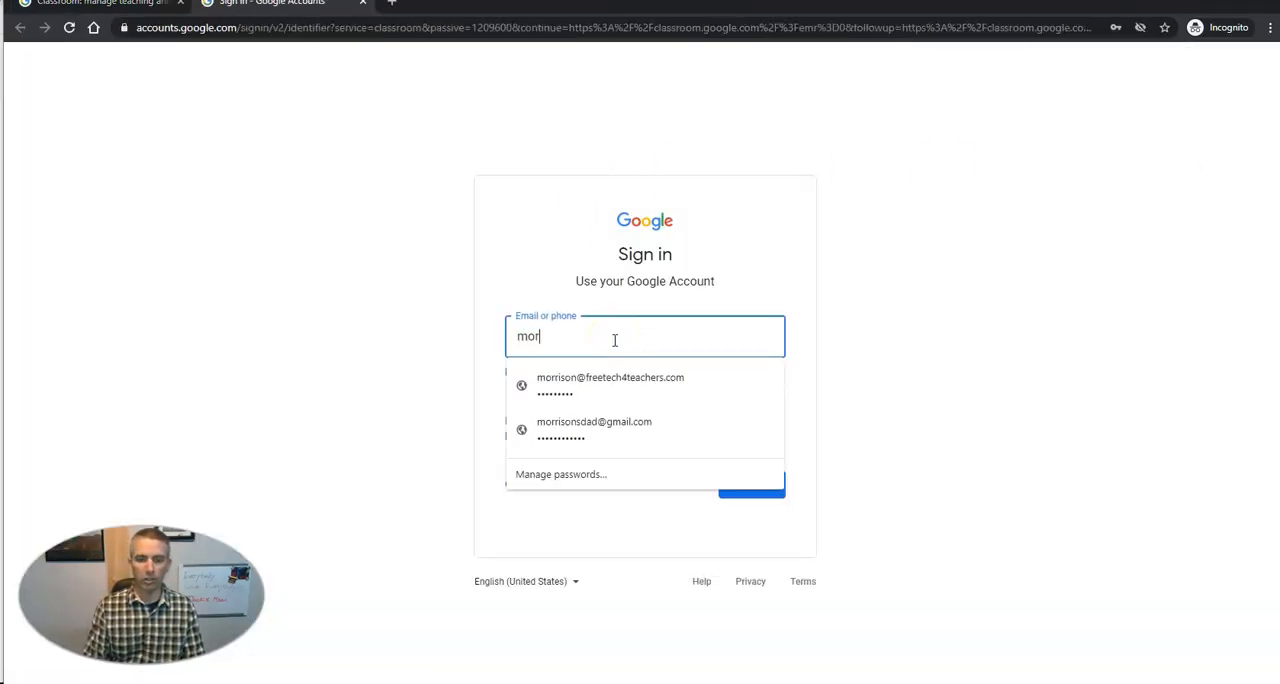
pyautogui.click(610, 384)
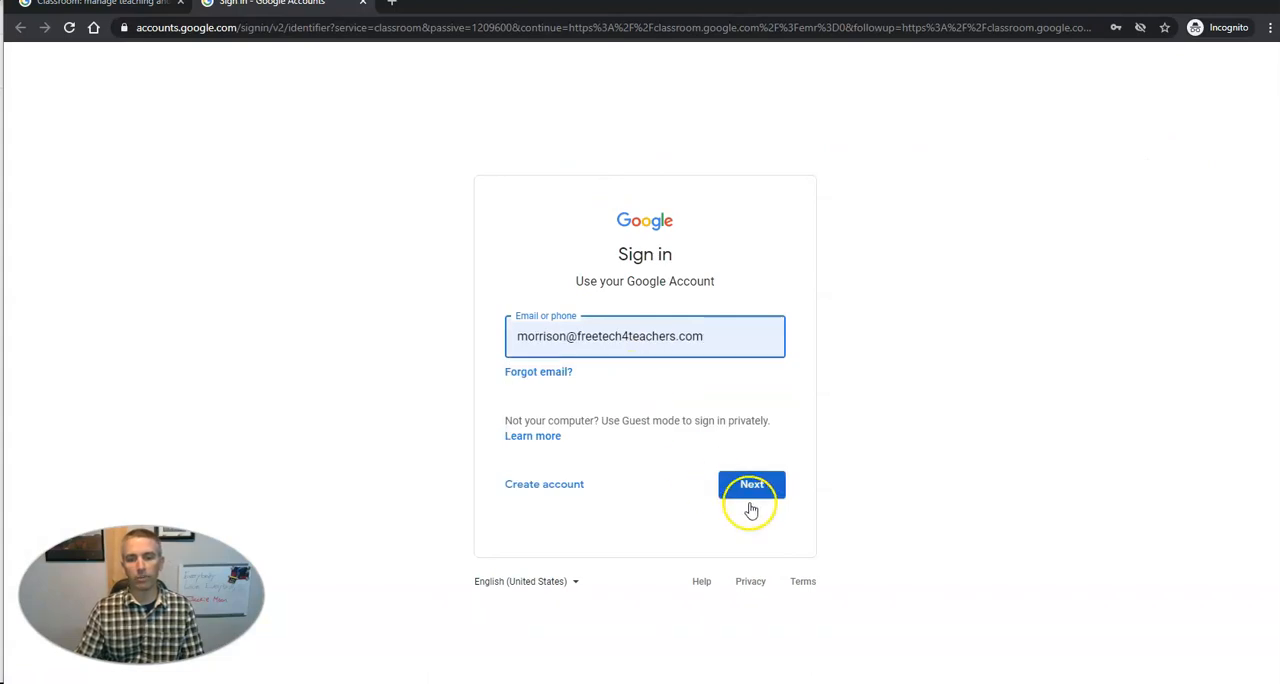
pyautogui.click(752, 484)
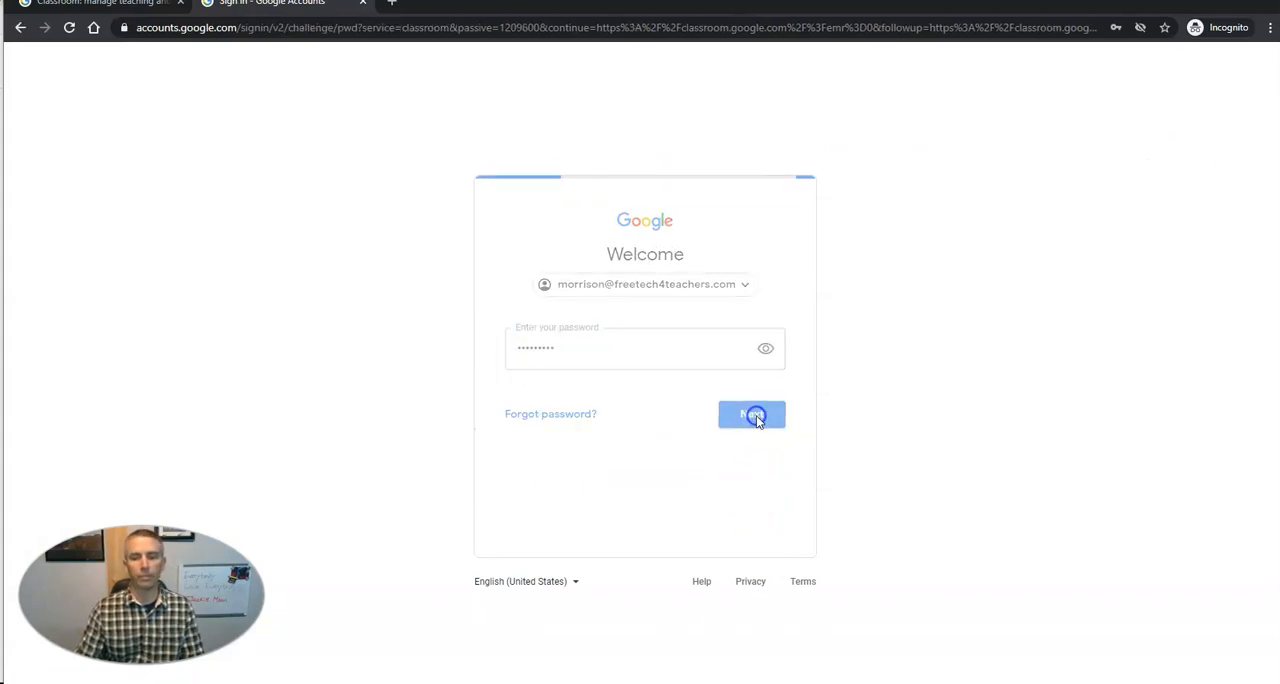
pyautogui.click(752, 414)
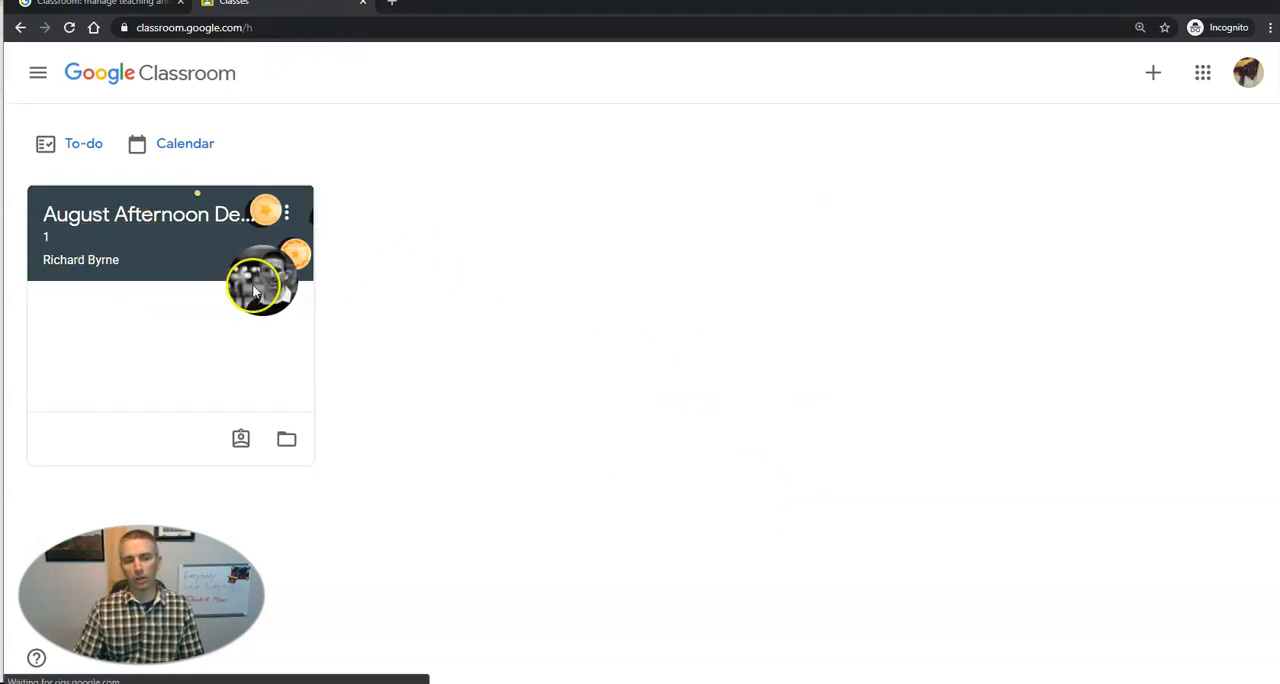
pyautogui.moveTo(1152, 72)
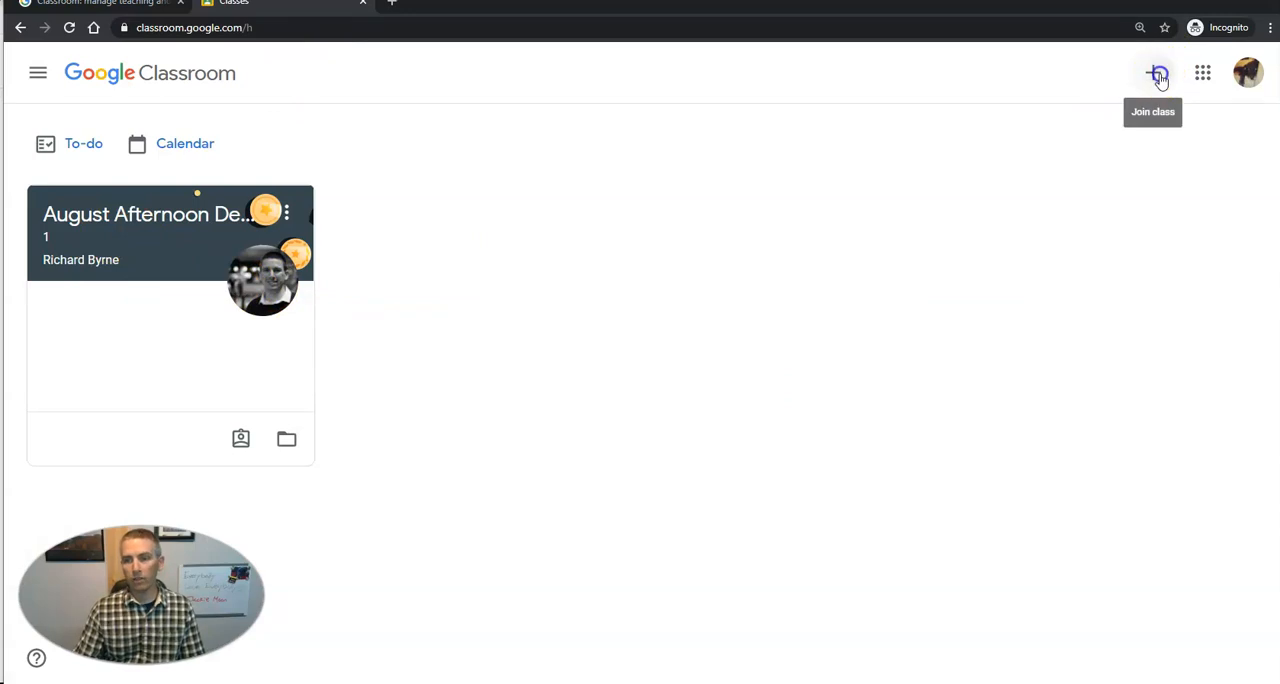
# - Join the August 2020 Demo class as a student via the copied invite link
pyautogui.click(1158, 72)
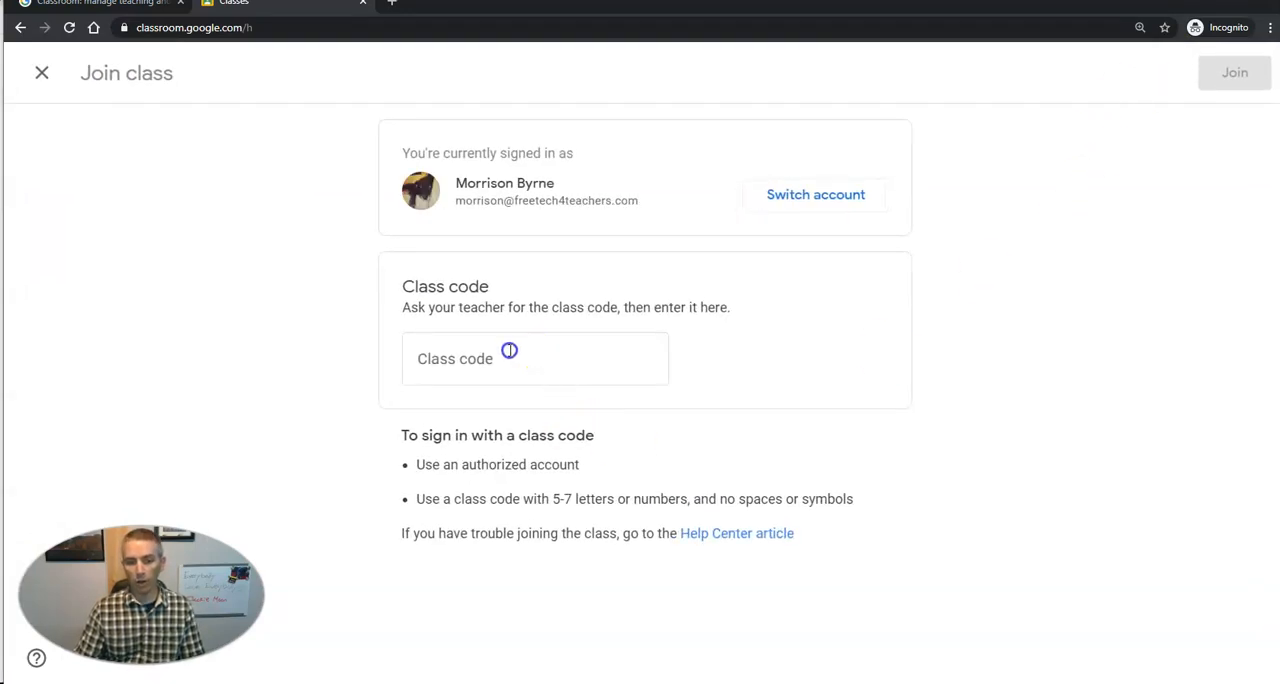
pyautogui.click(536, 358)
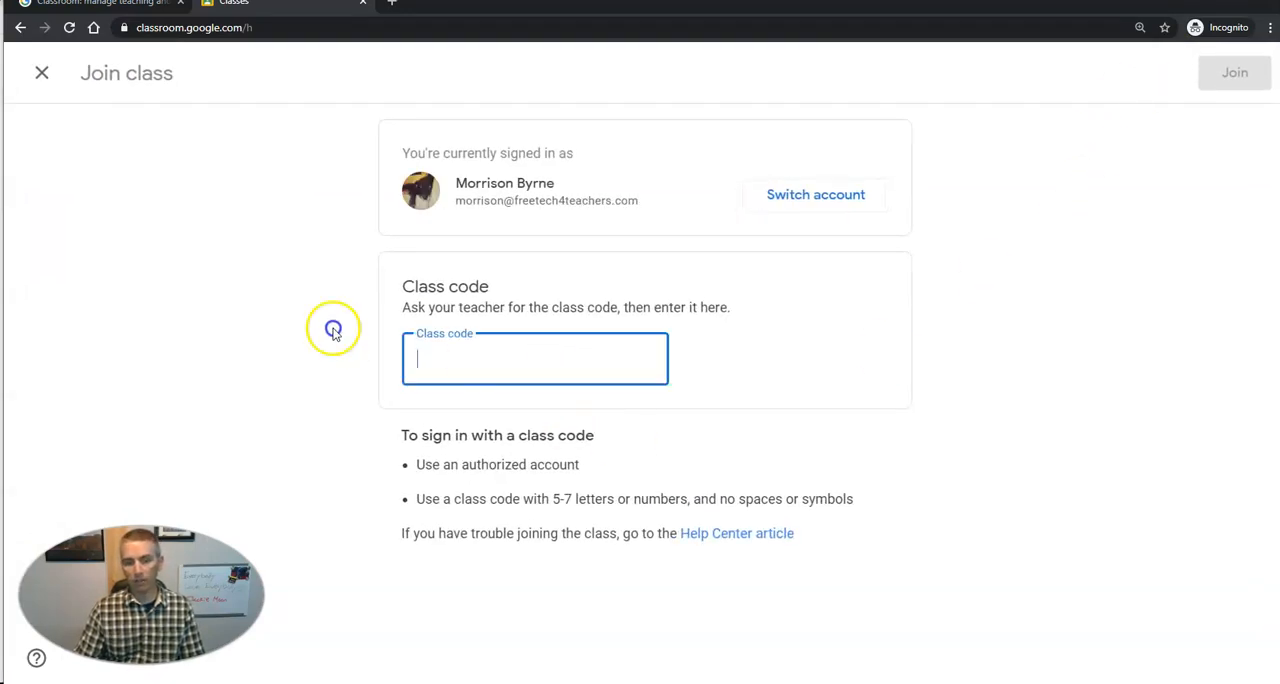
pyautogui.click(42, 72)
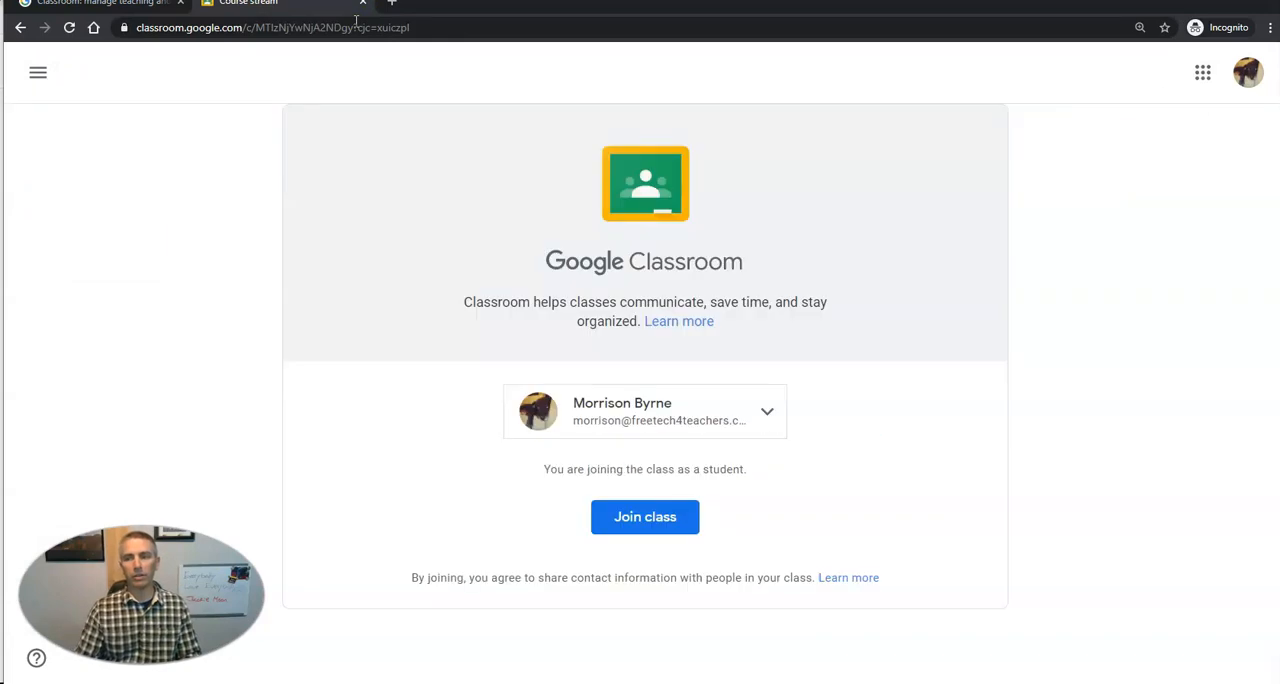
pyautogui.moveTo(672, 372)
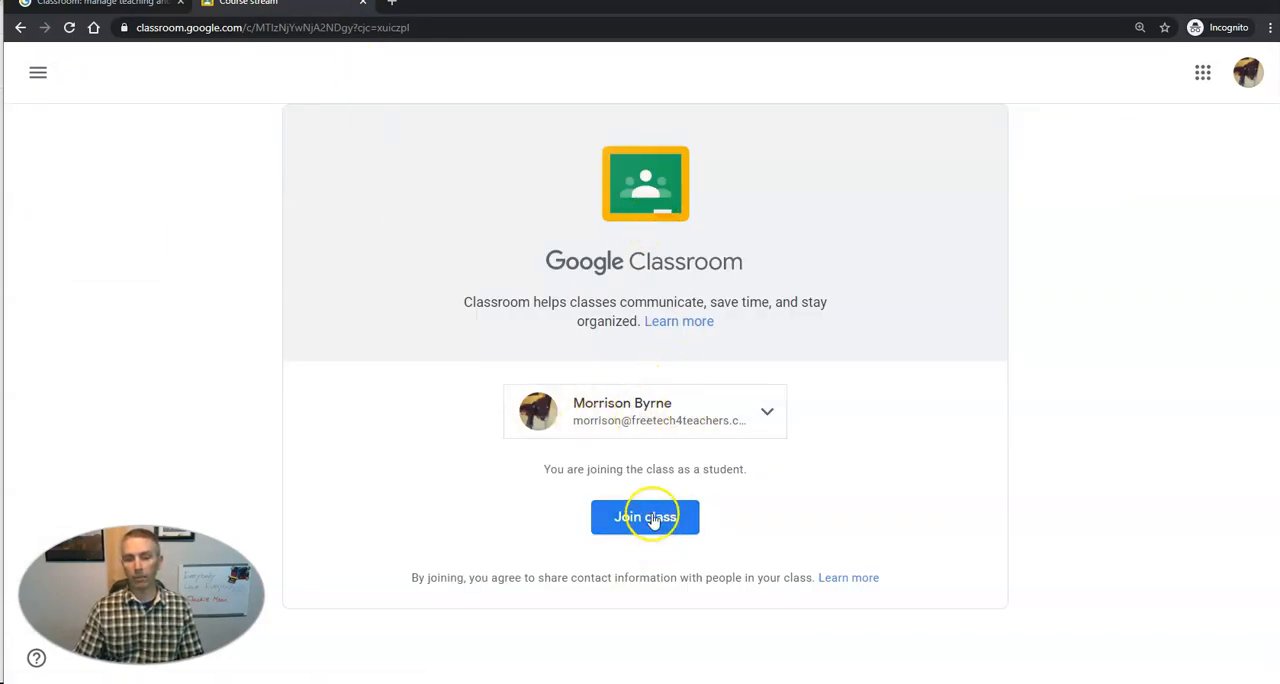
pyautogui.click(644, 516)
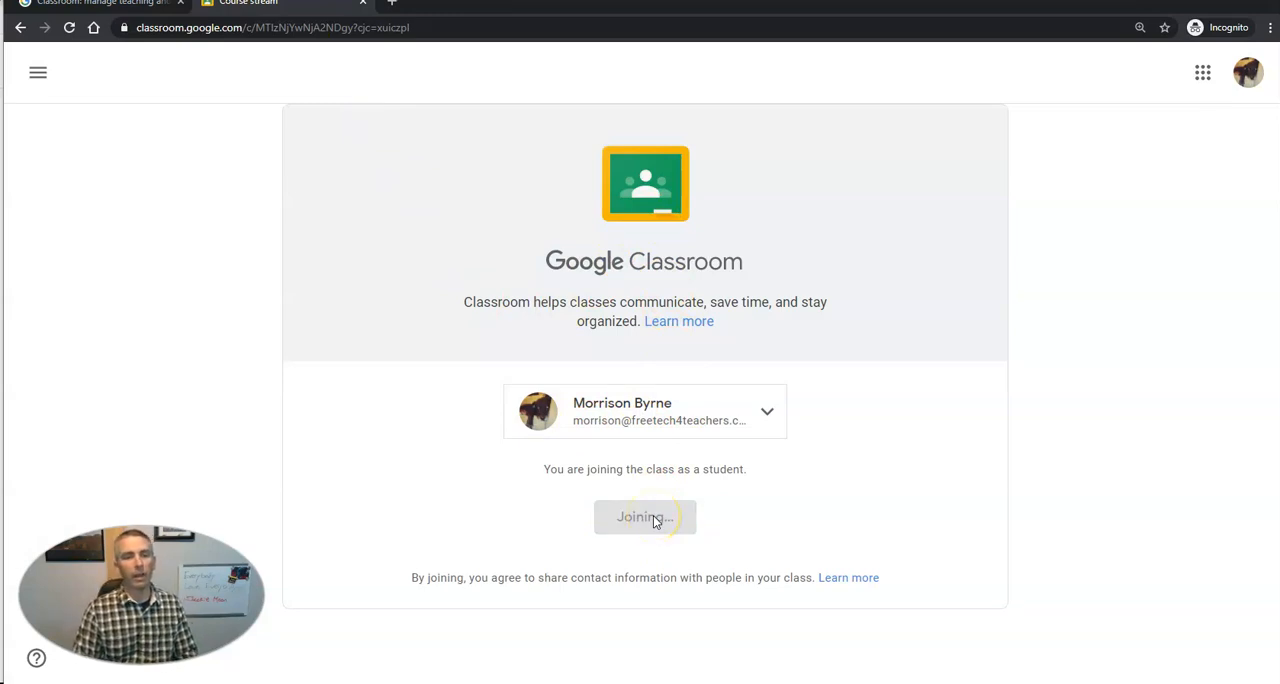
pyautogui.click(644, 516)
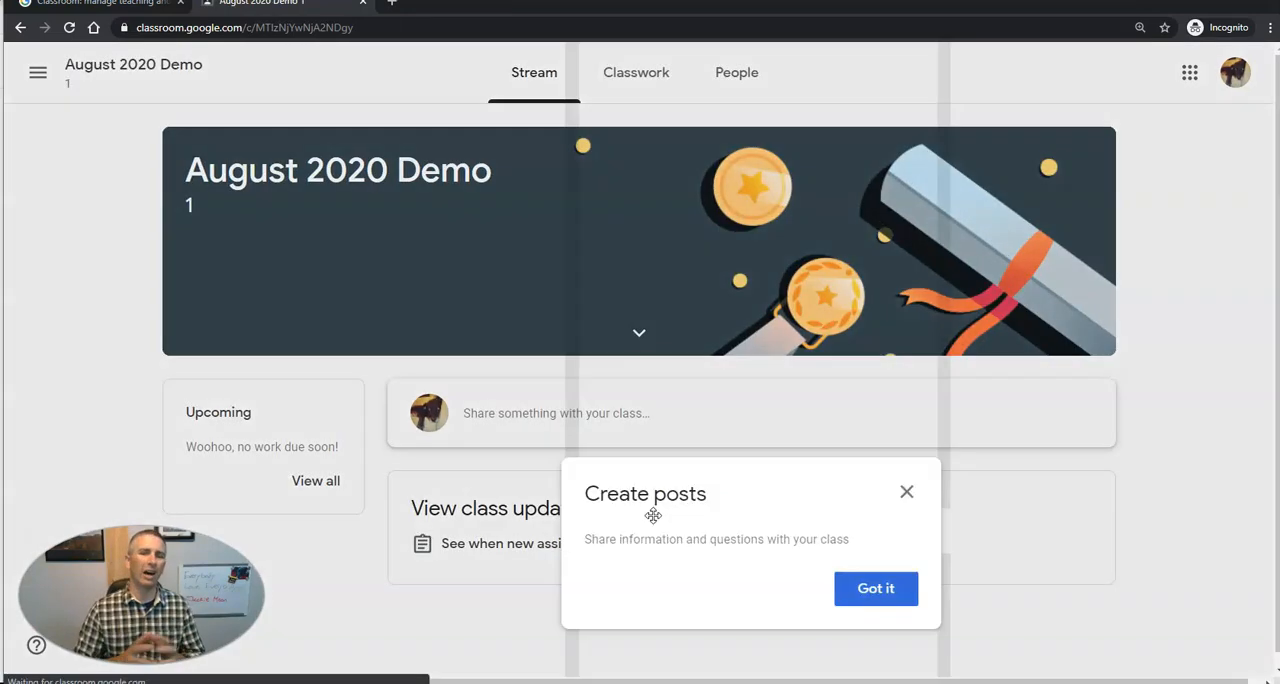